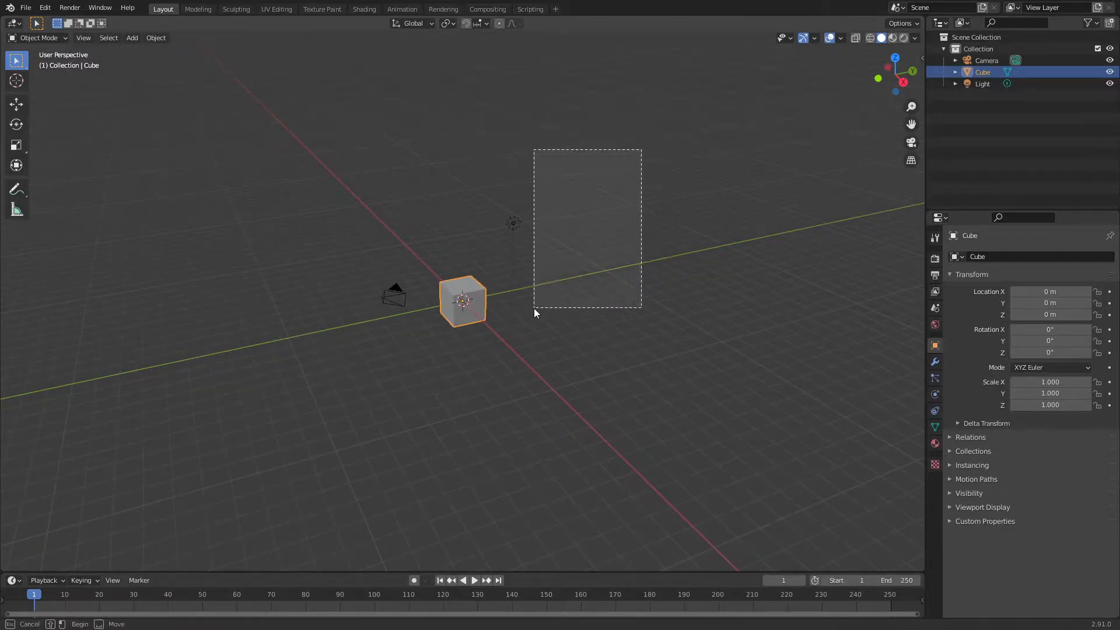
Delete the default cube and light, switch to Shading, and target the World shader
{"action": "key", "text": "X"}
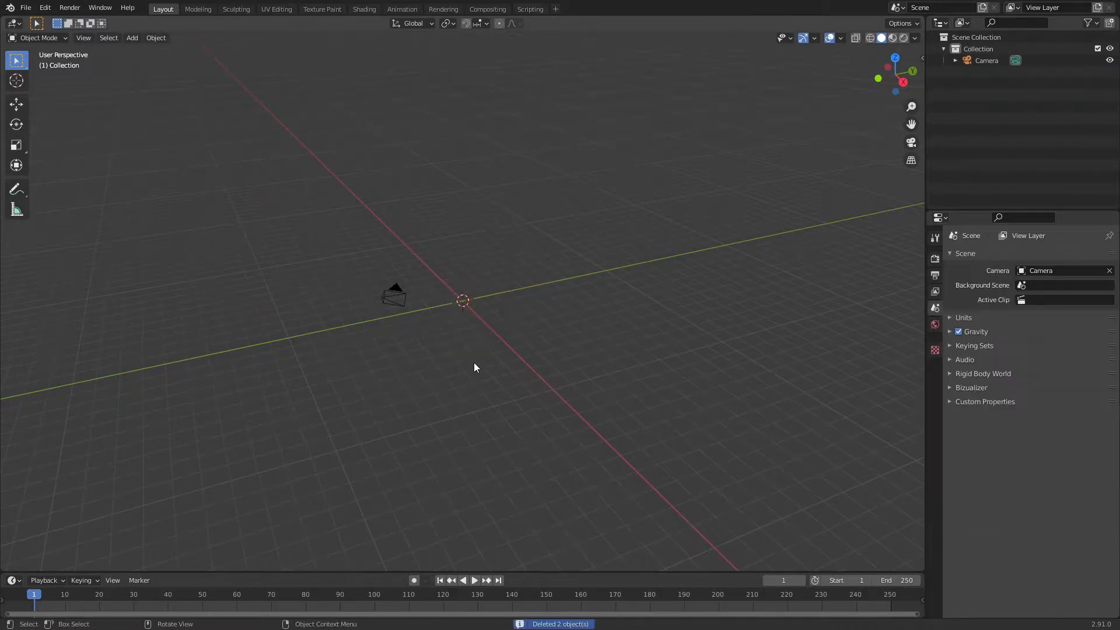
{"action": "left_click", "coordinate": [364, 8]}
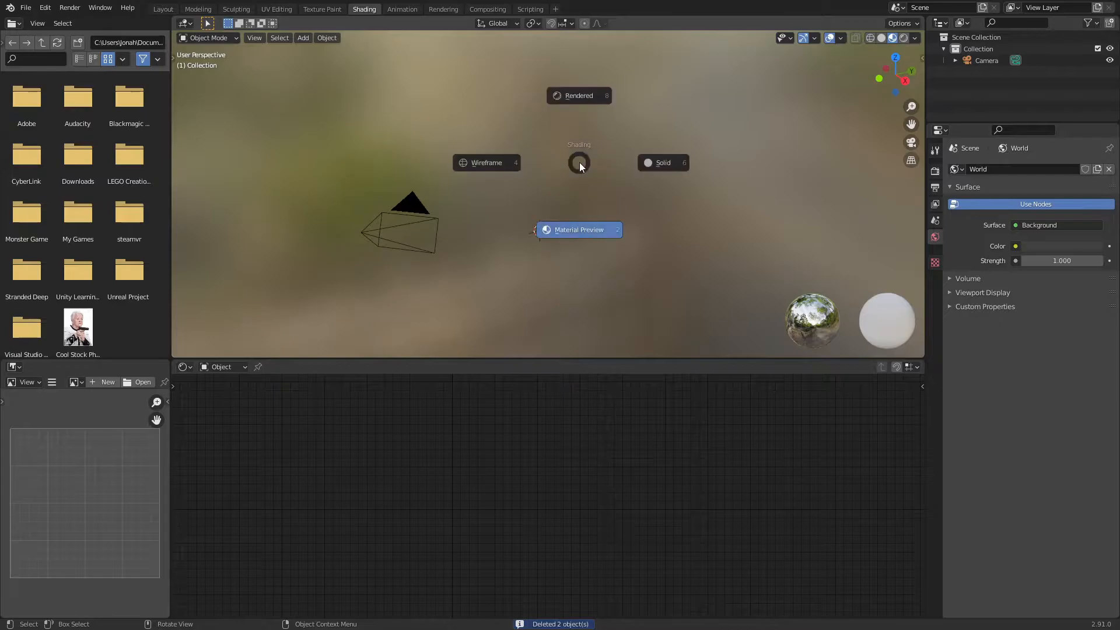
{"action": "left_click", "coordinate": [578, 162]}
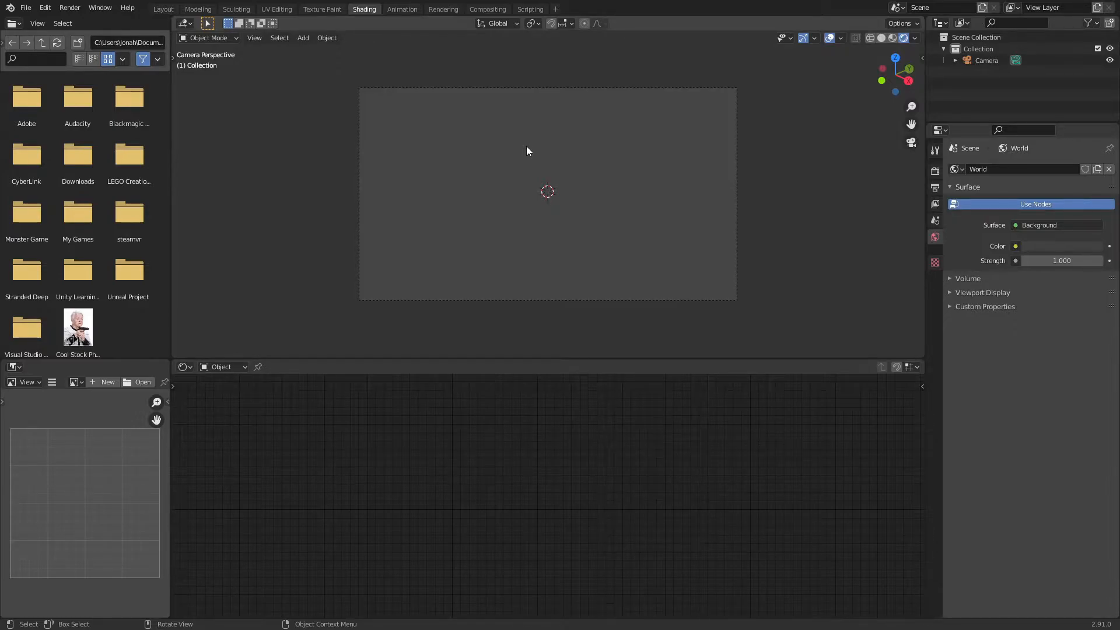
{"action": "mouse_move", "coordinate": [536, 154]}
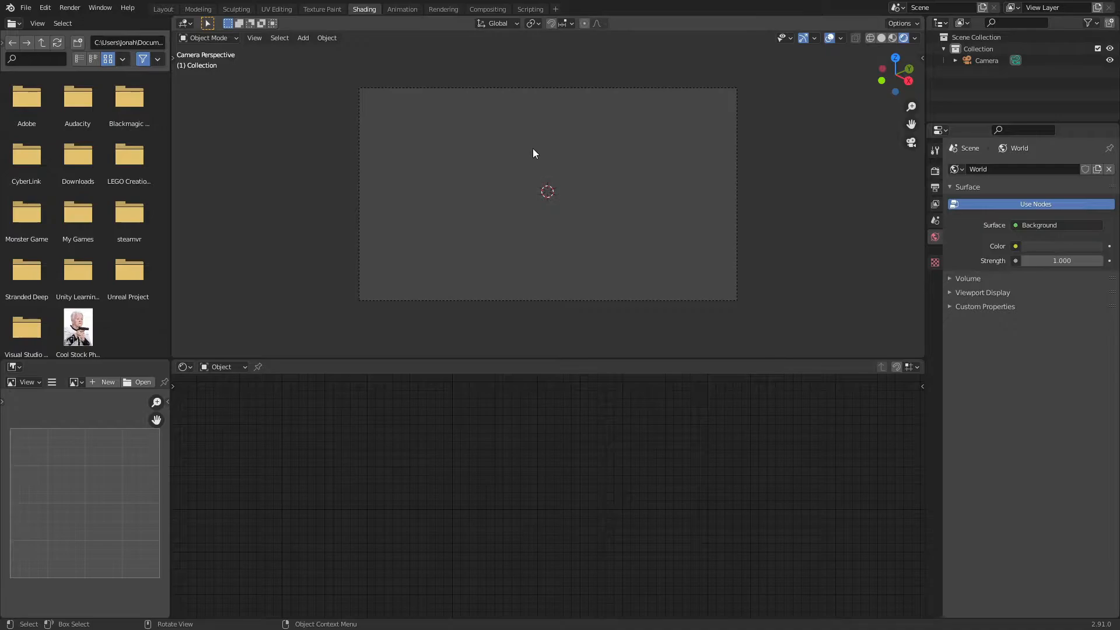
{"action": "left_click", "coordinate": [223, 366]}
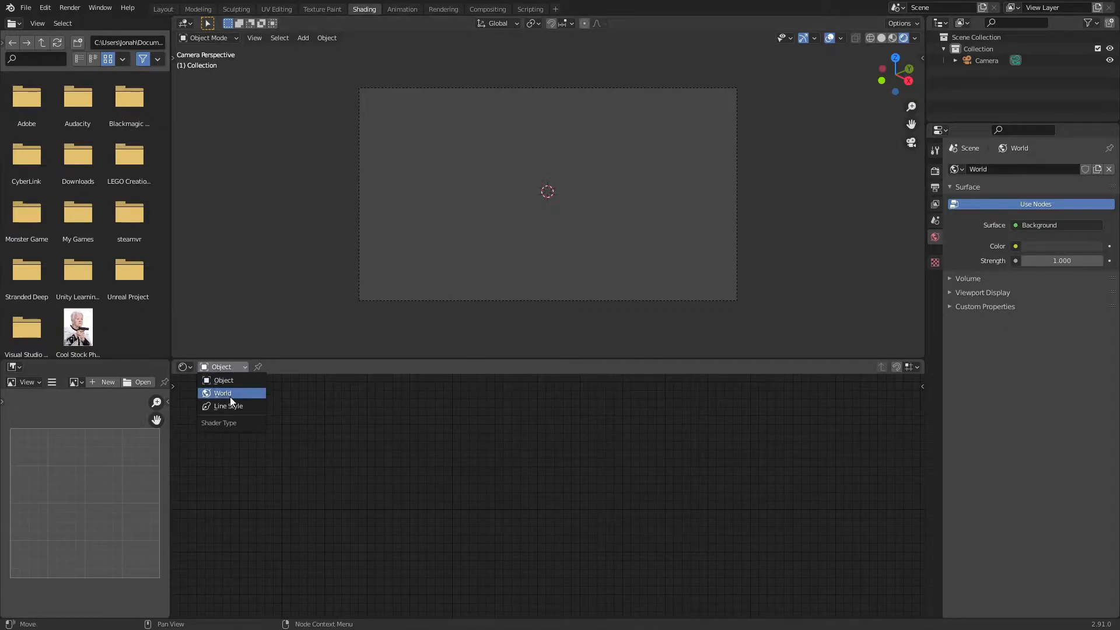
{"action": "left_click", "coordinate": [222, 393]}
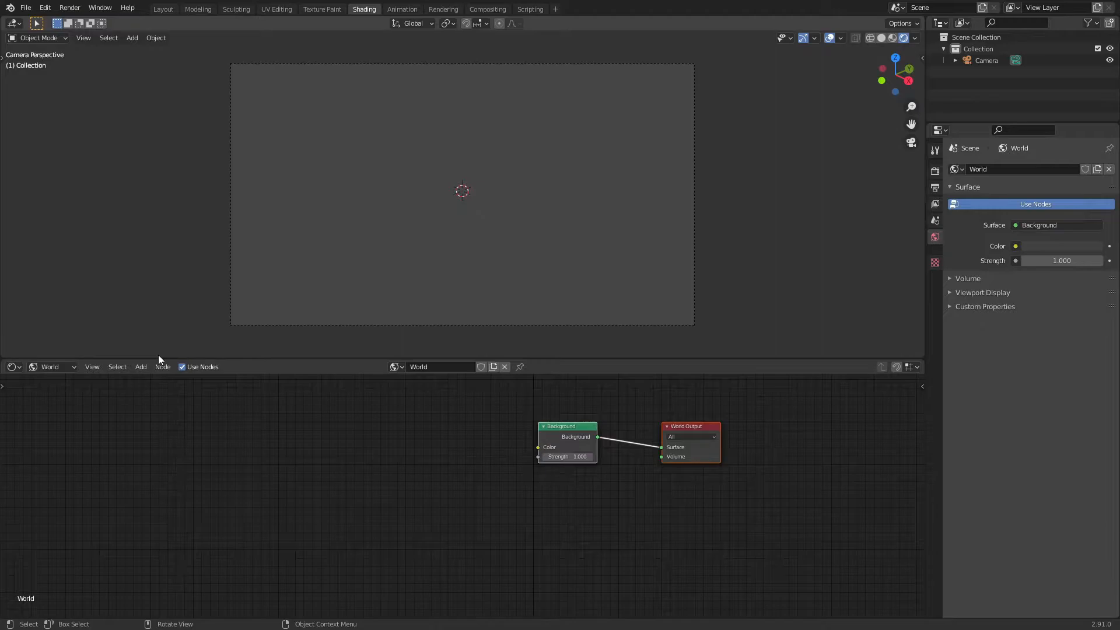
{"action": "mouse_move", "coordinate": [900, 386]}
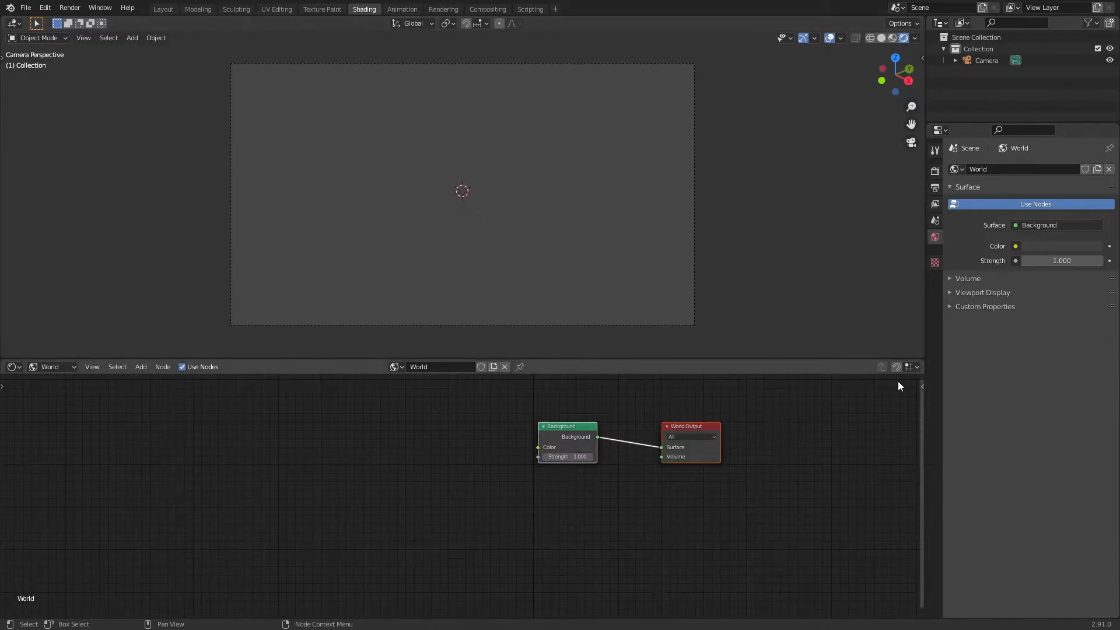
{"action": "mouse_move", "coordinate": [925, 357]}
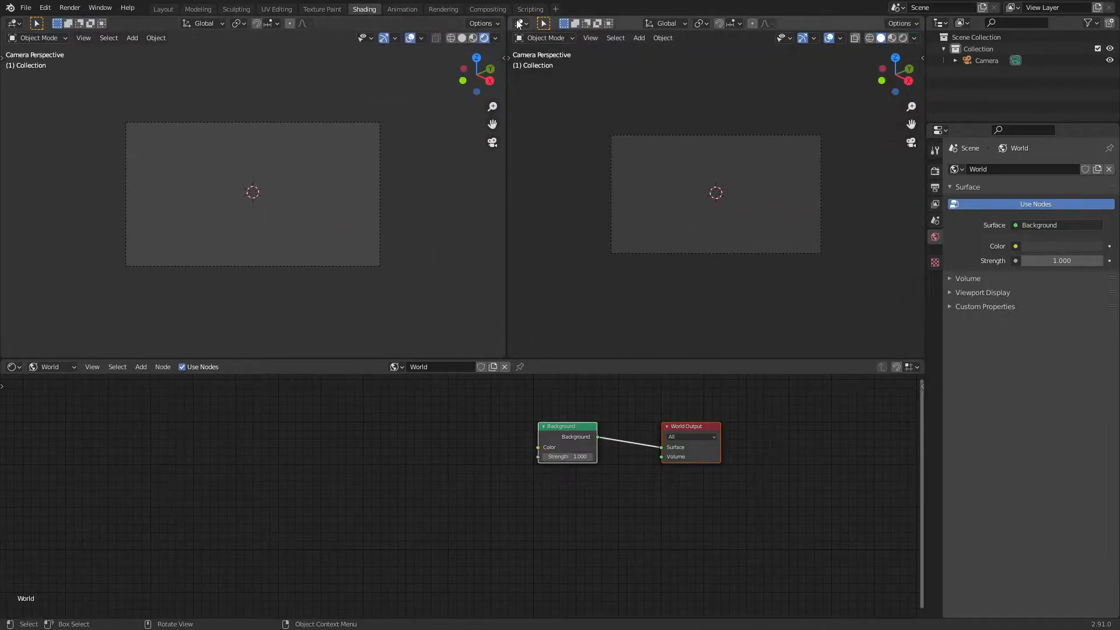
Set the new areas to Graph Editor and Video Sequencer alongside the timeline
{"action": "left_click", "coordinate": [520, 24]}
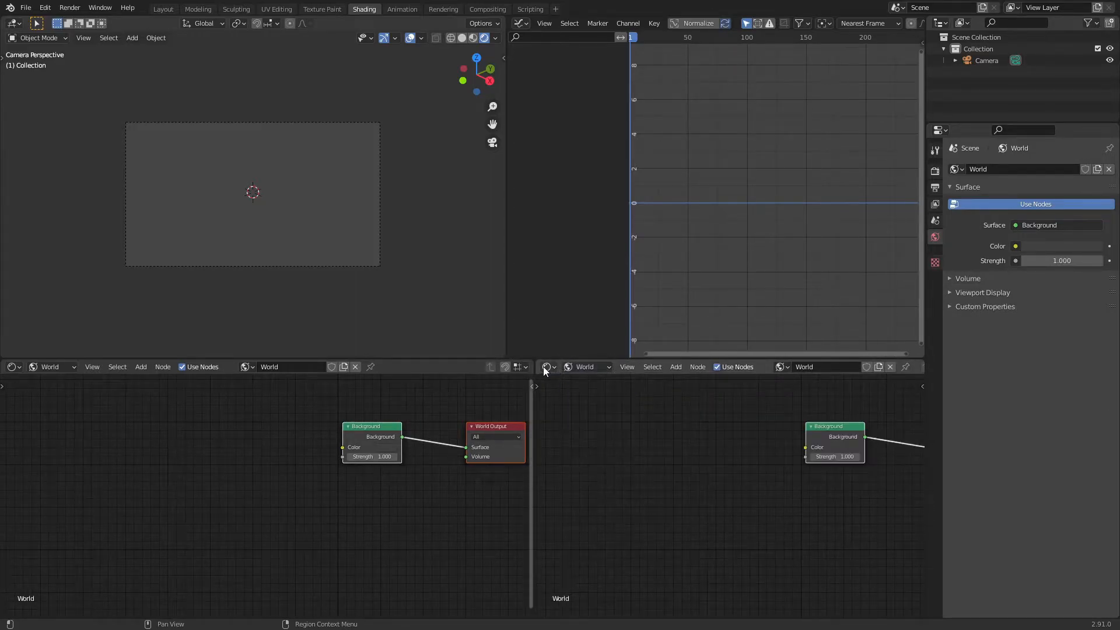
{"action": "left_click", "coordinate": [546, 367]}
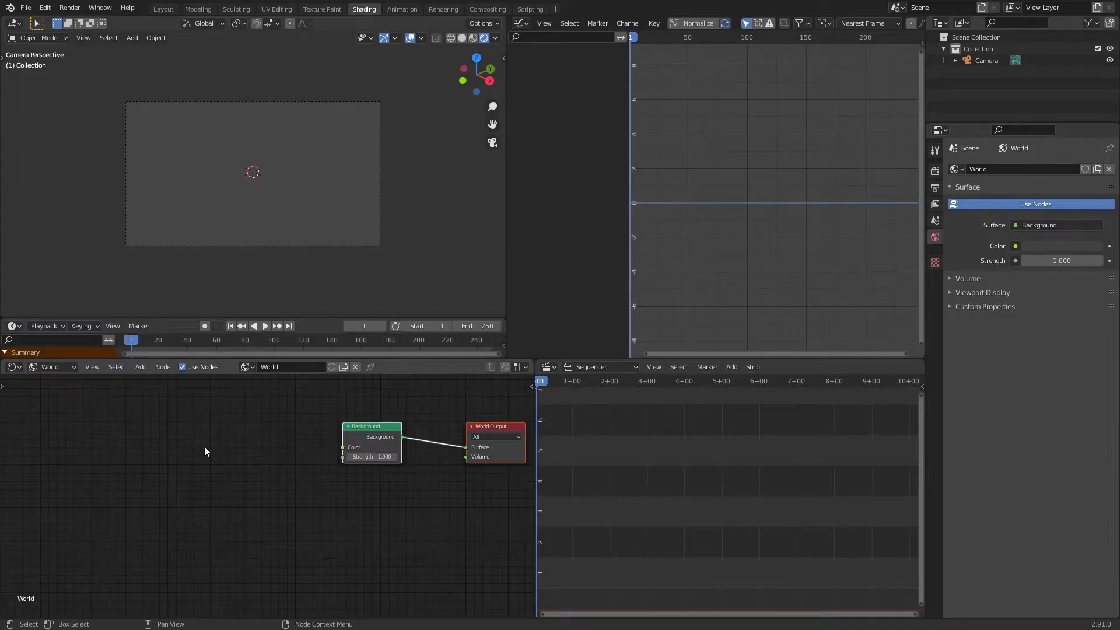
{"action": "mouse_move", "coordinate": [505, 226]}
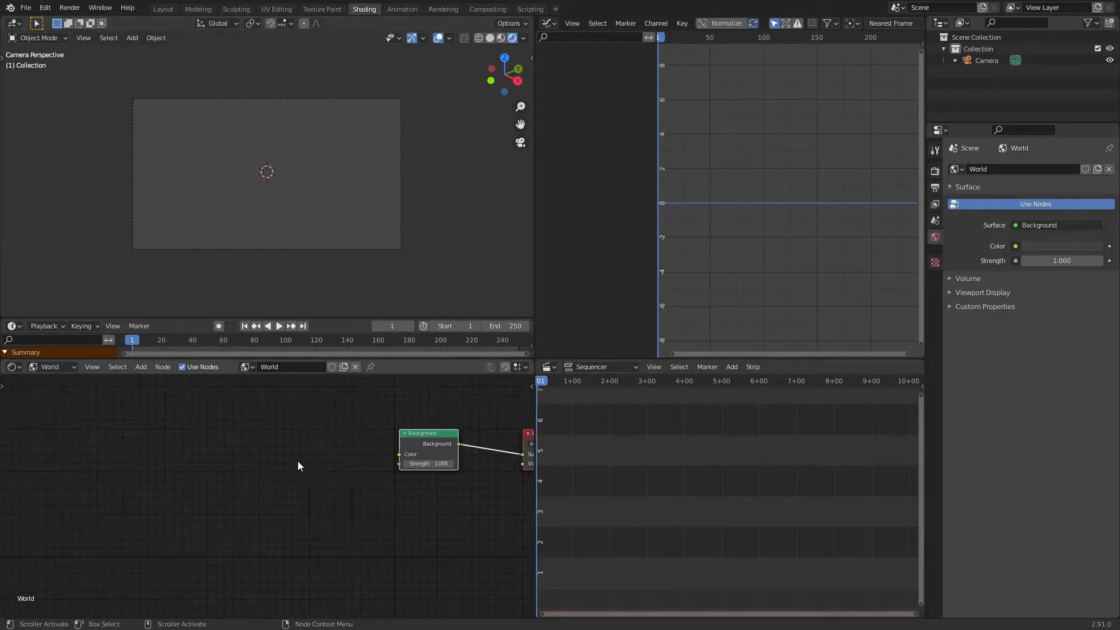
Add a radial Gradient Texture into Background Color, fed by Texture Coordinate's Camera output
{"action": "type", "text": "grad"}
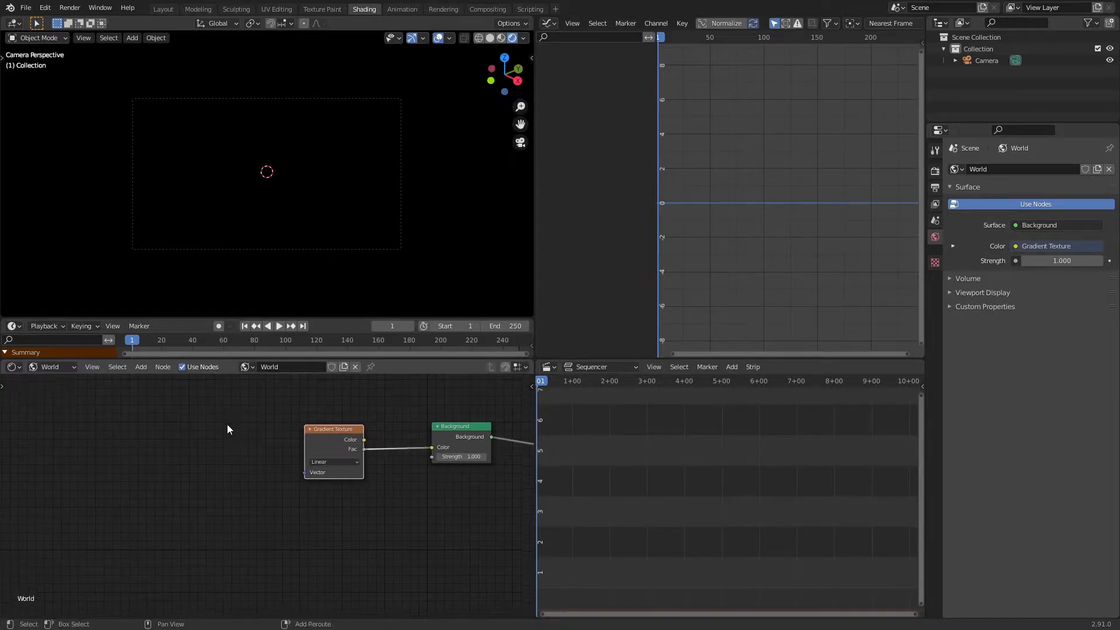
{"action": "type", "text": "cod"}
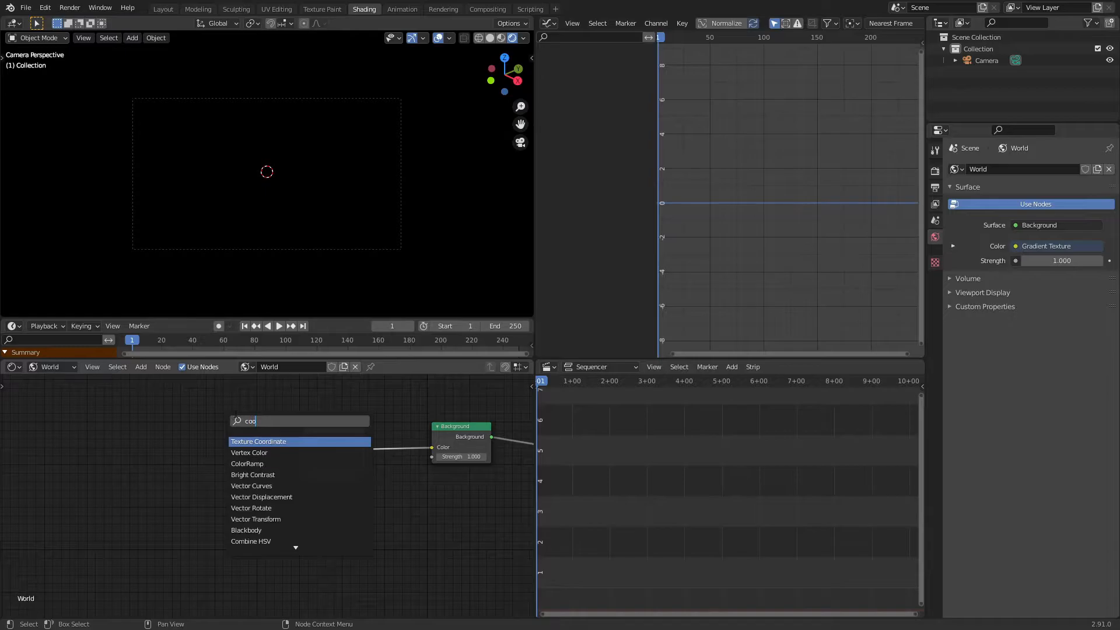
{"action": "left_click", "coordinate": [250, 453]}
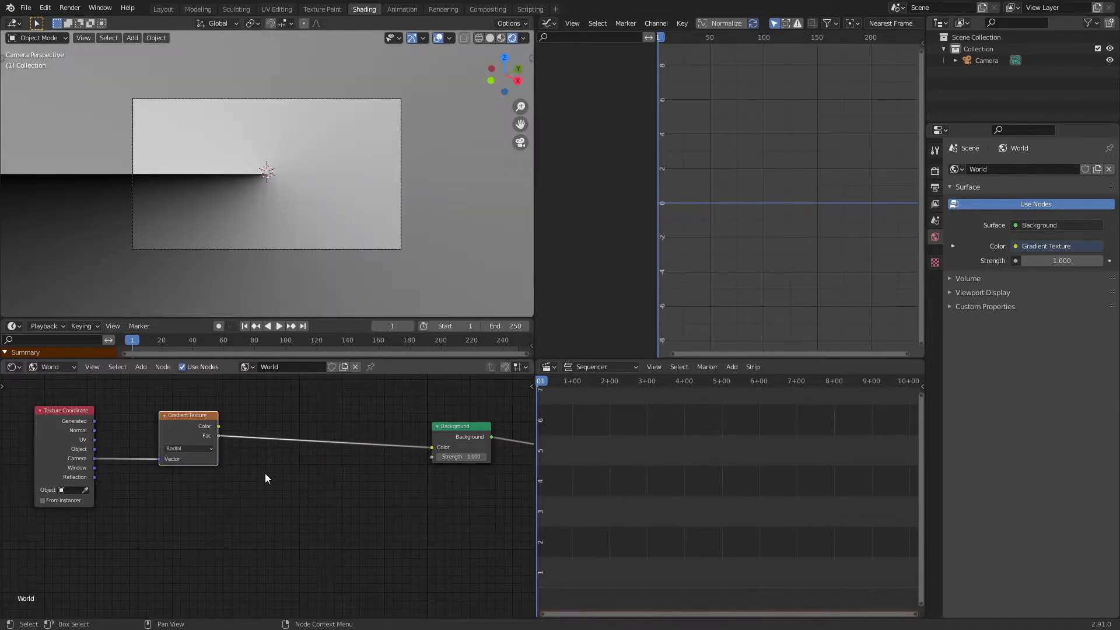
{"action": "mouse_move", "coordinate": [329, 430]}
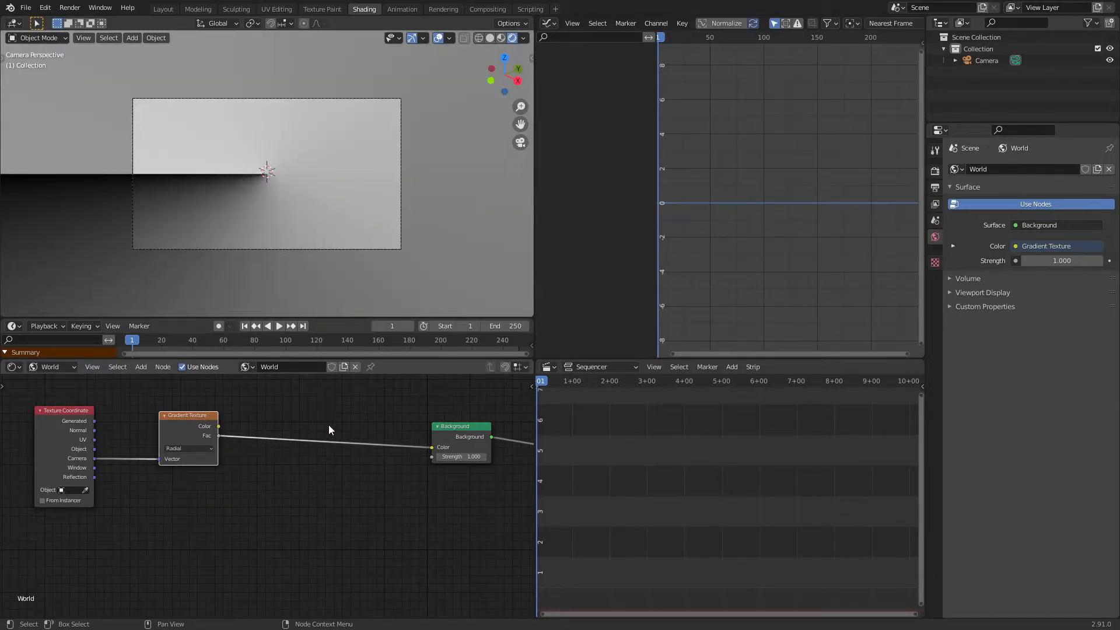
Insert a ColorRamp after the gradient with alternating black and white stops
{"action": "type", "text": "colo"}
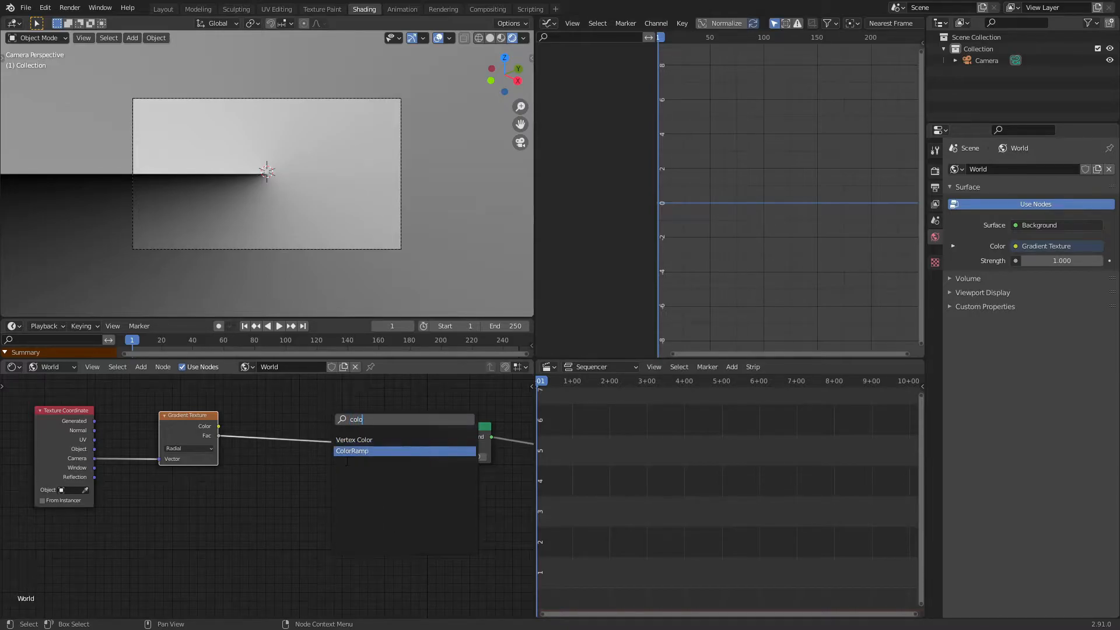
{"action": "left_click", "coordinate": [351, 450]}
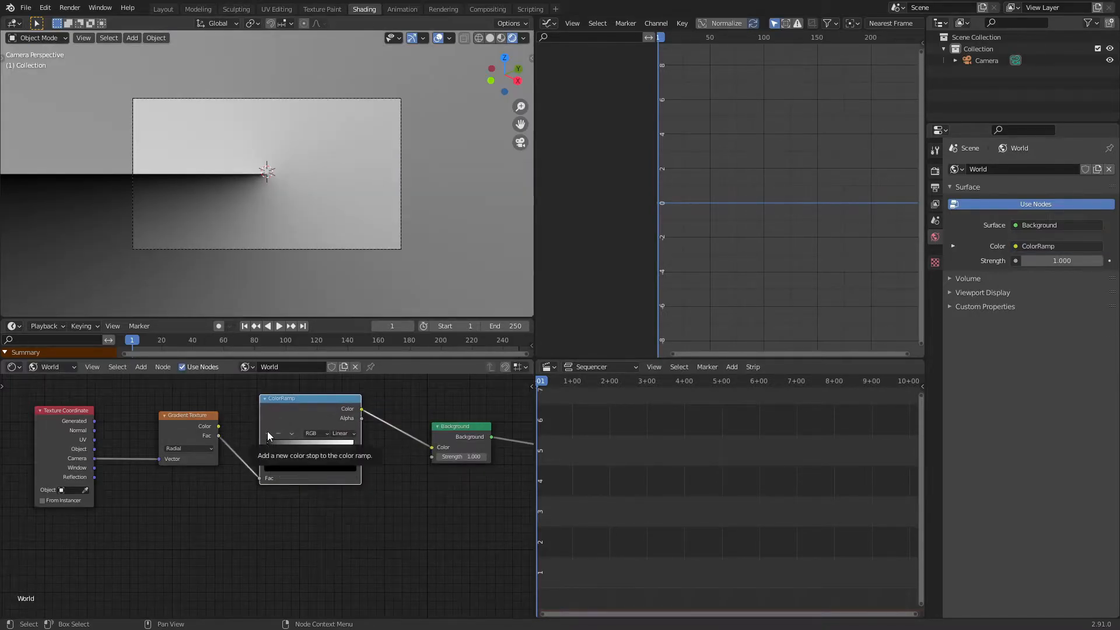
{"action": "left_click", "coordinate": [268, 435]}
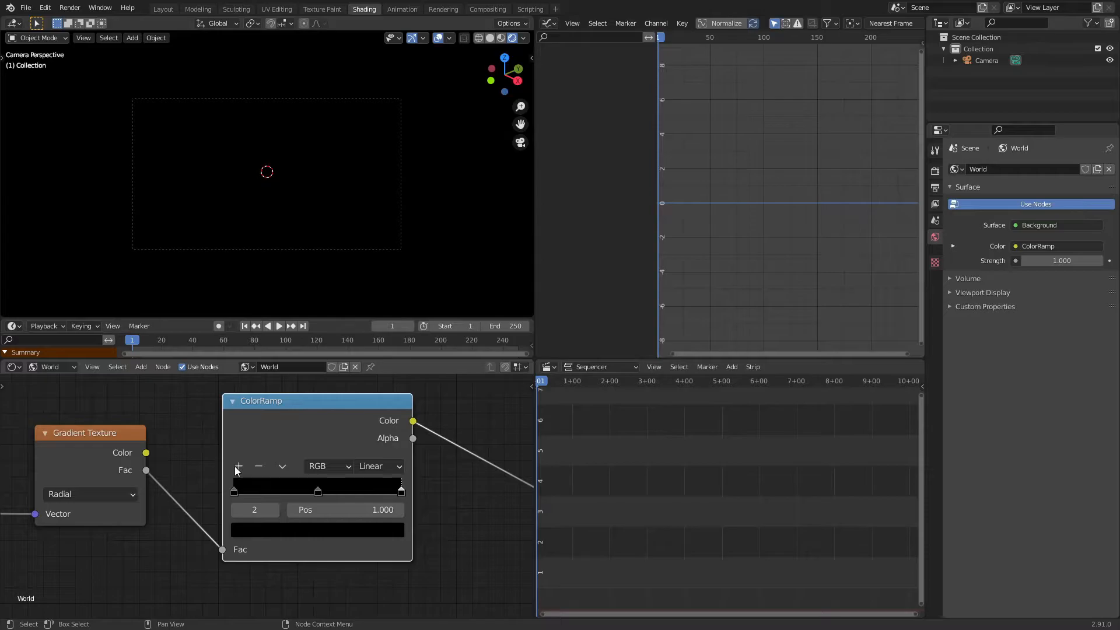
{"action": "left_click", "coordinate": [238, 465]}
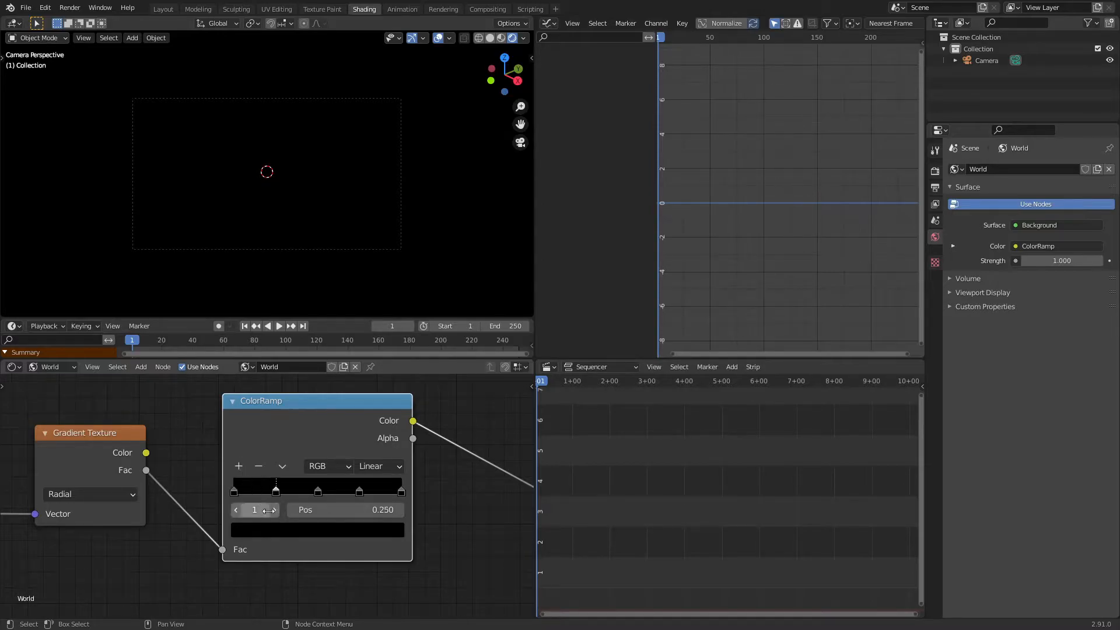
{"action": "left_click", "coordinate": [316, 529]}
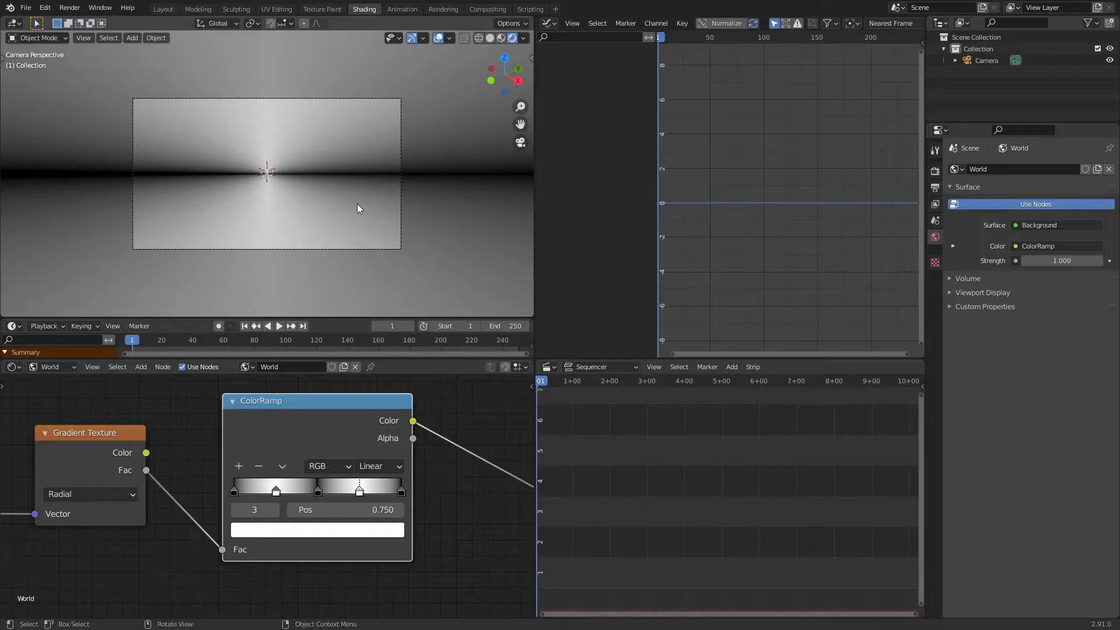
{"action": "left_click", "coordinate": [231, 400]}
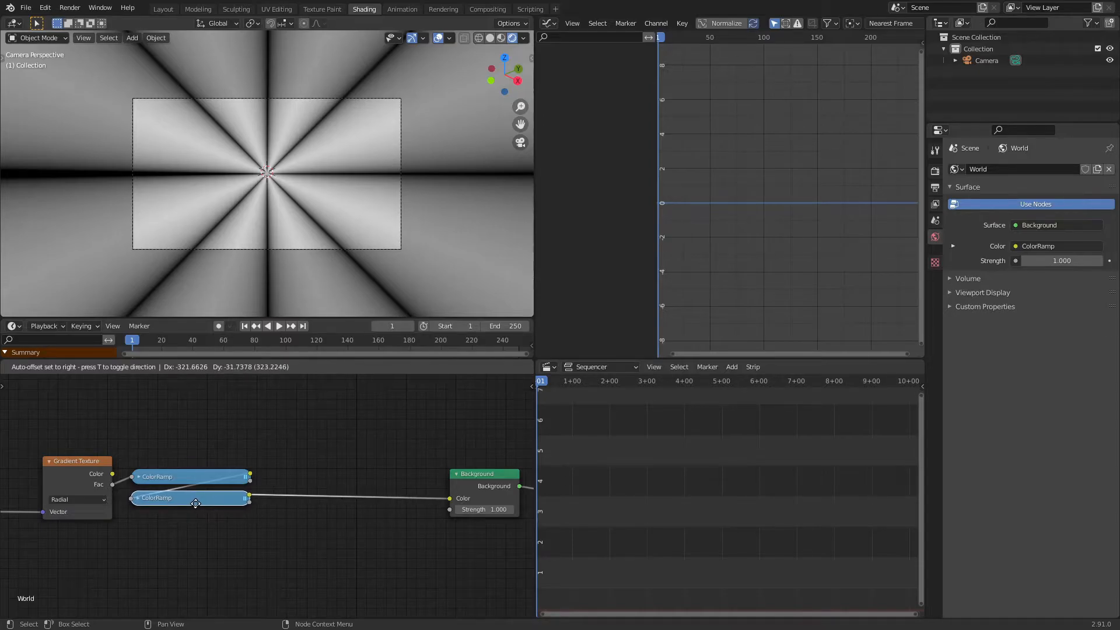
Duplicate the ColorRamp and place the copy into the chain
{"action": "left_click", "coordinate": [199, 498]}
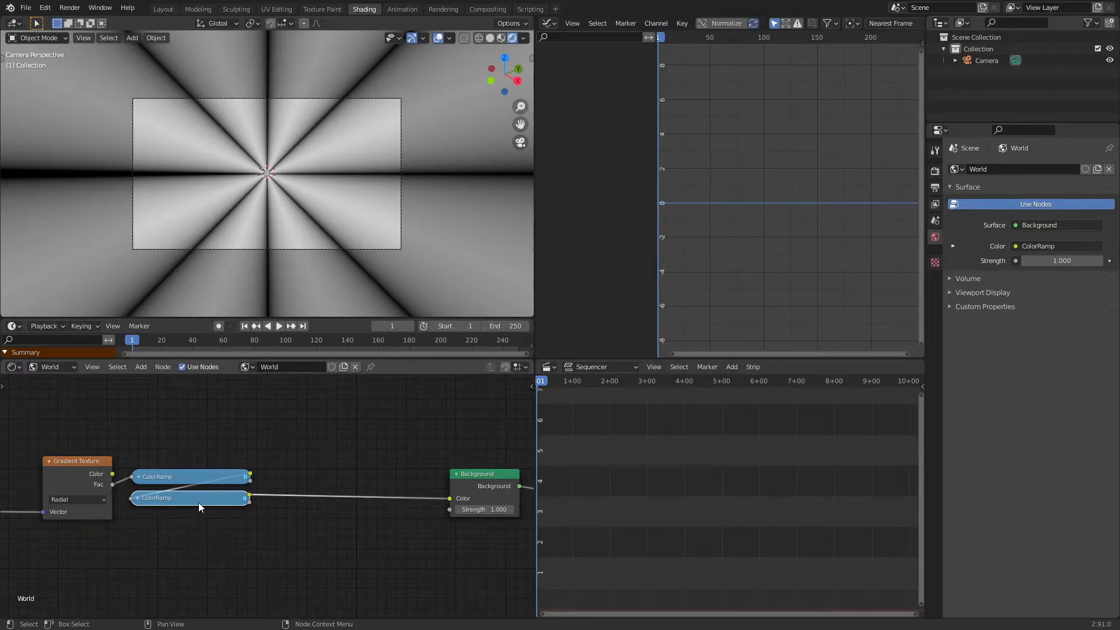
{"action": "left_click", "coordinate": [141, 367]}
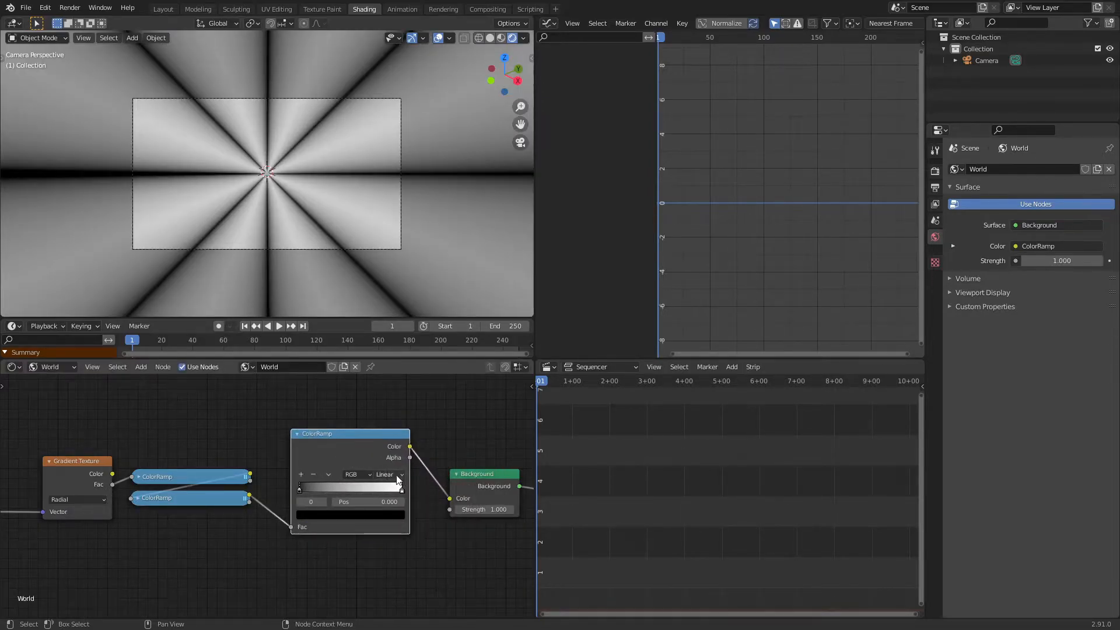
Set the final ColorRamp's interpolation to Constant for hard-edged rays
{"action": "left_click", "coordinate": [384, 475]}
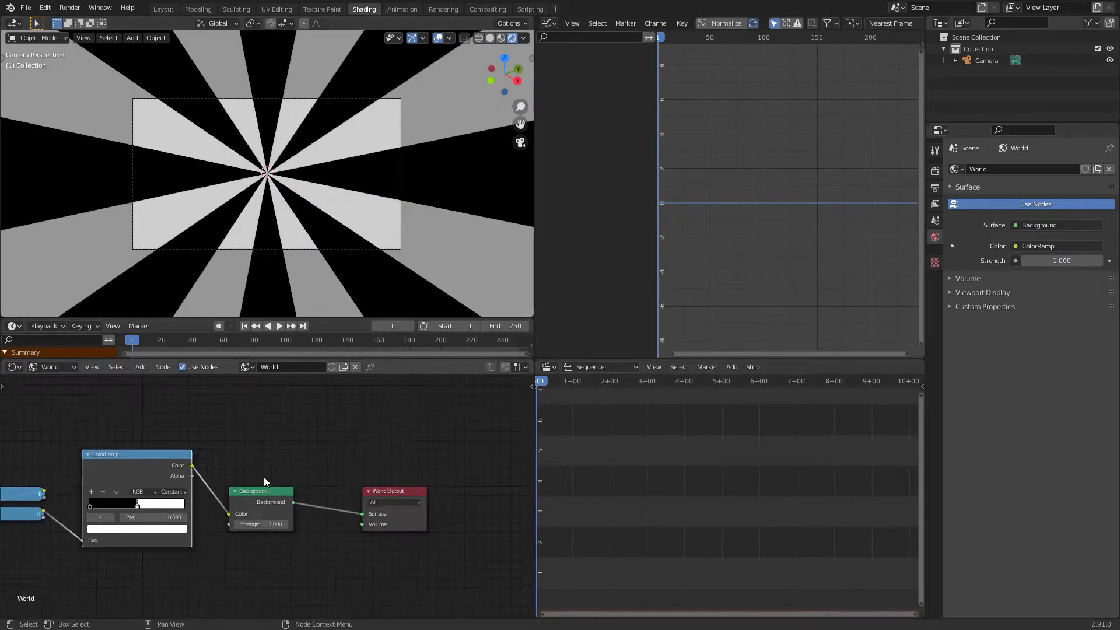
{"action": "left_click_drag", "start_coordinate": [135, 454], "coordinate": [236, 457]}
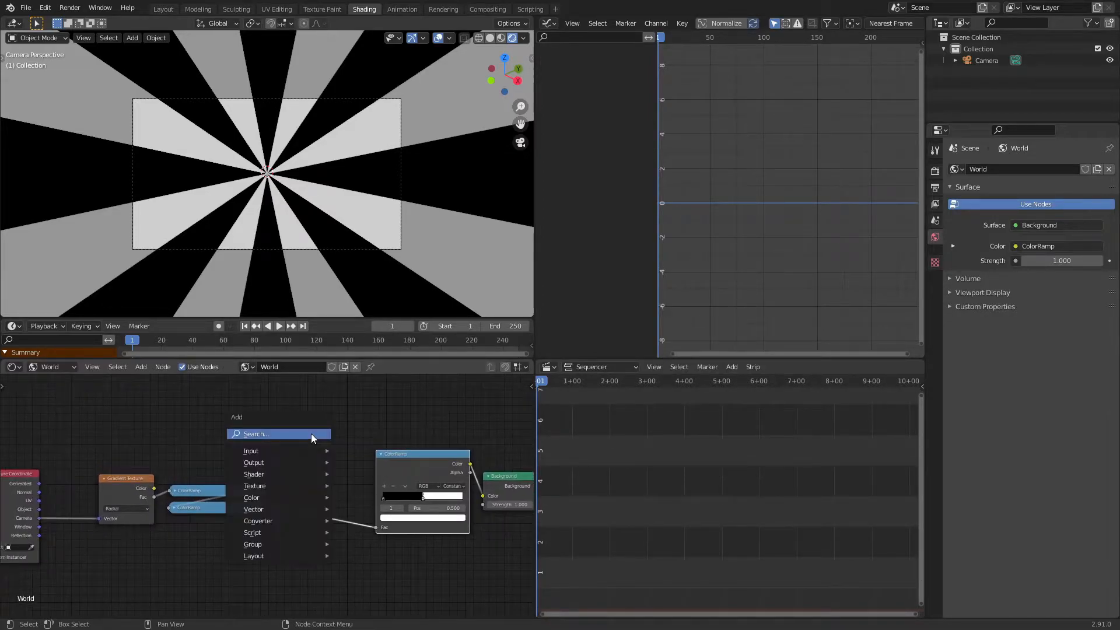
Add a Bright/Contrast node to the ray chain driven by a new Value node
{"action": "type", "text": "brig"}
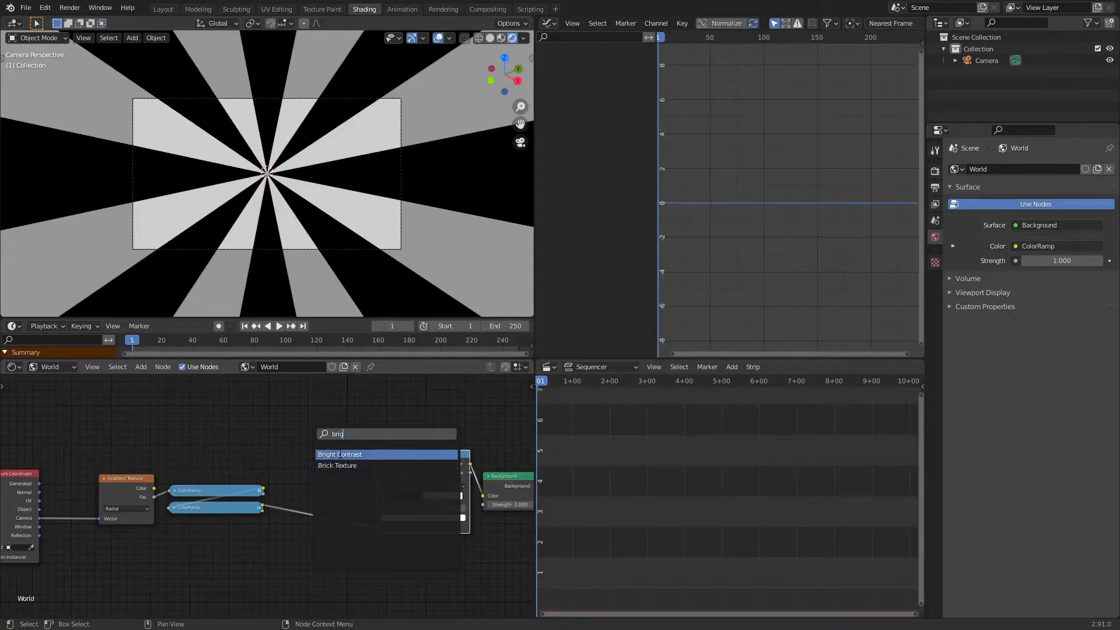
{"action": "left_click", "coordinate": [339, 454]}
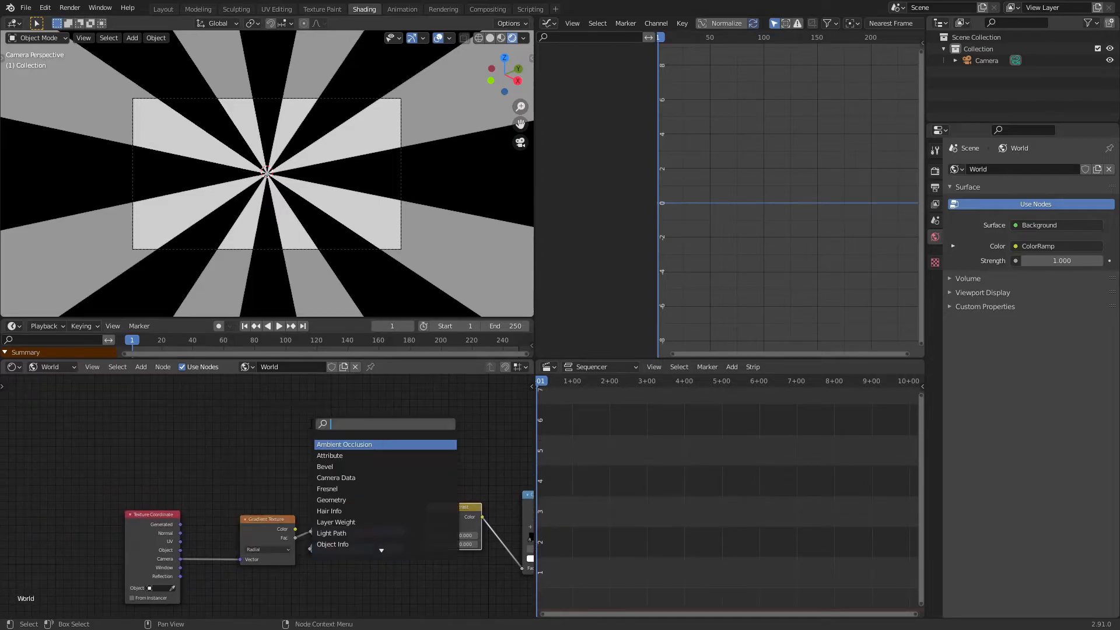
{"action": "type", "text": "valu"}
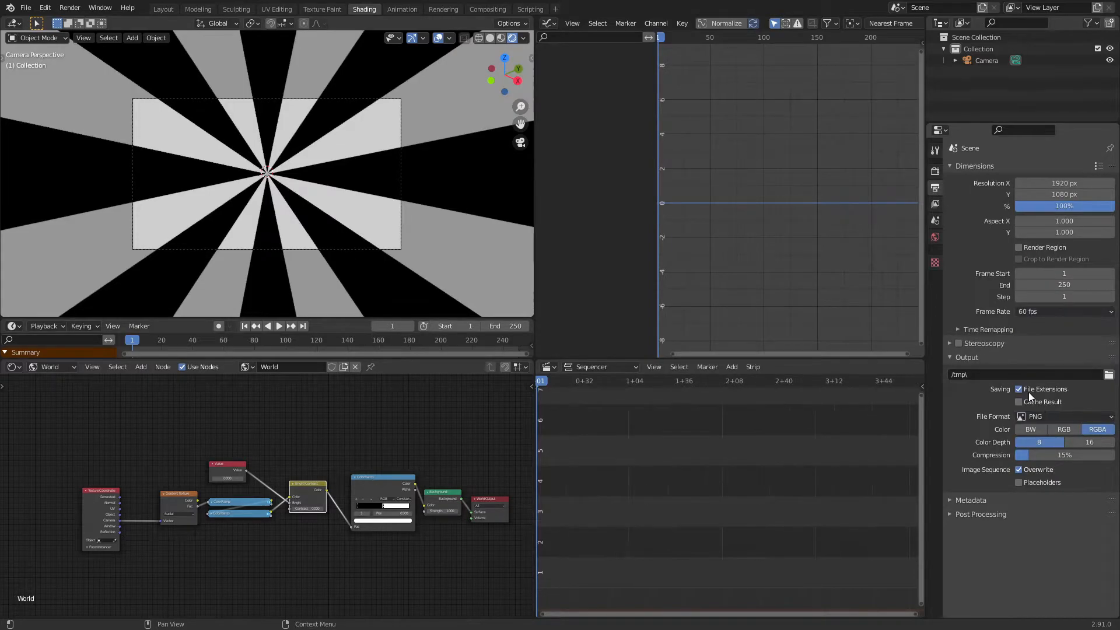
Show the Output Properties with resolution, frame range and 60 fps
{"action": "left_click", "coordinate": [352, 440]}
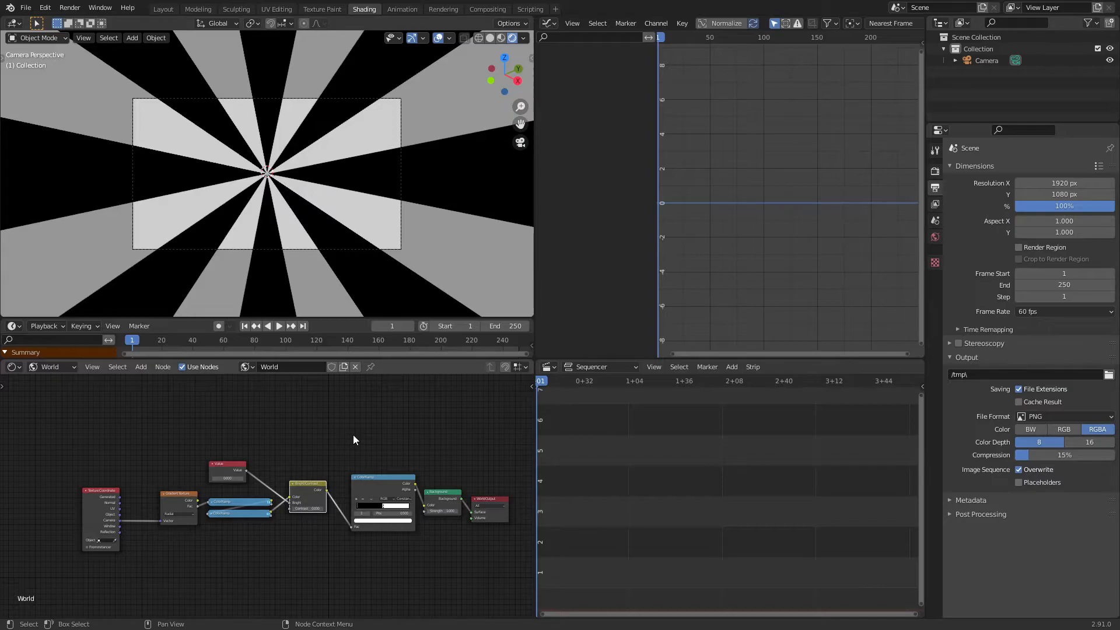
{"action": "mouse_move", "coordinate": [620, 498]}
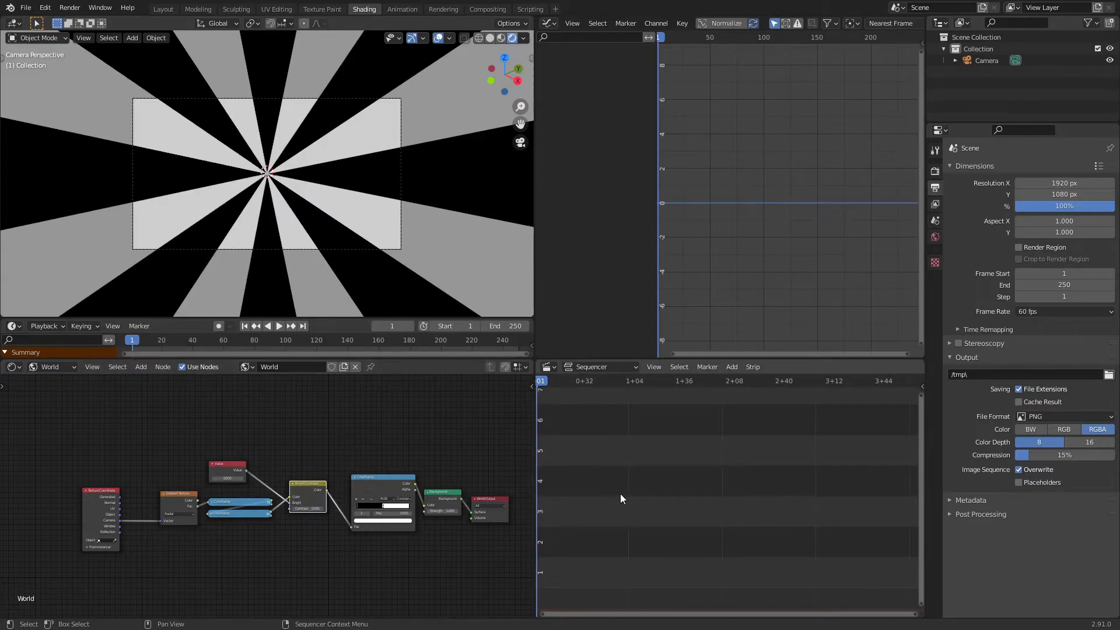
{"action": "mouse_move", "coordinate": [733, 378]}
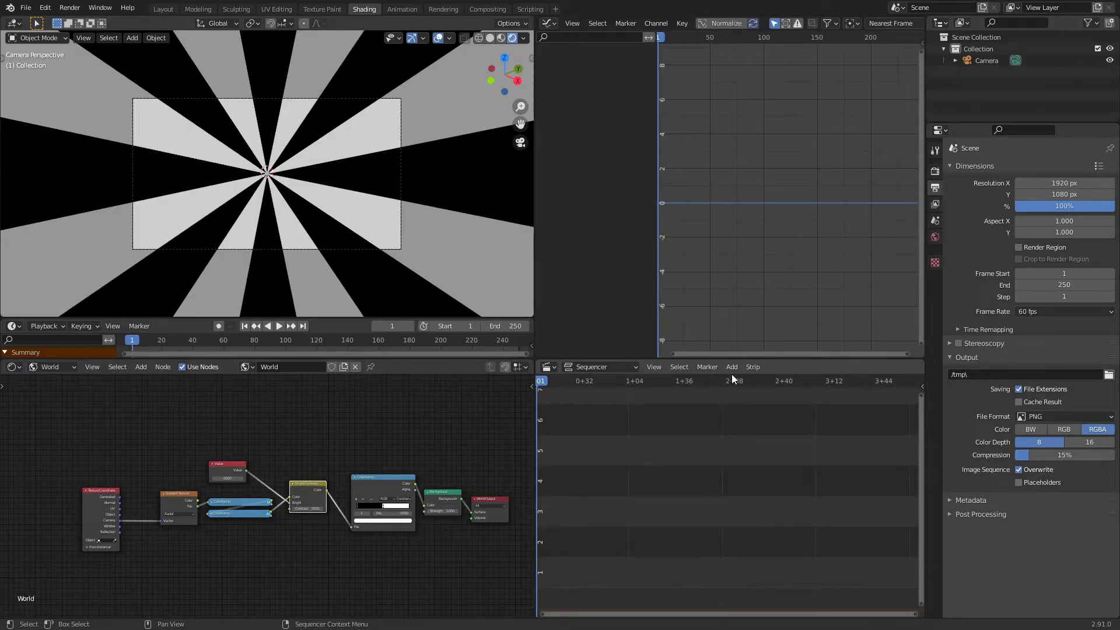
Add the Royal Blood - Boilermaker mp3 as a sound strip in the sequencer
{"action": "left_click", "coordinate": [732, 366]}
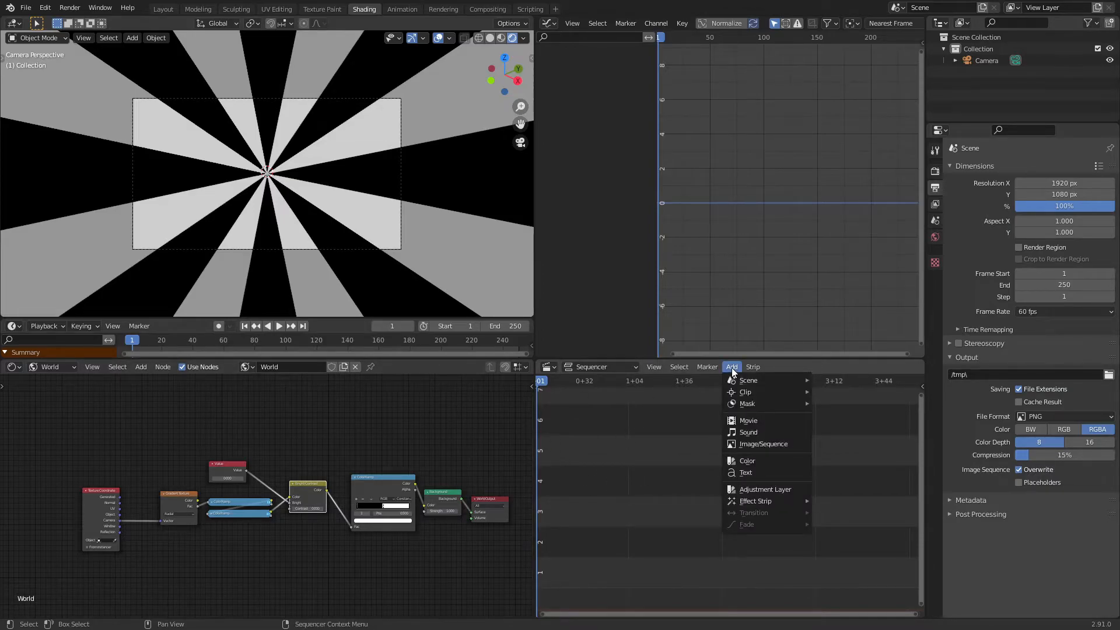
{"action": "mouse_move", "coordinate": [747, 379]}
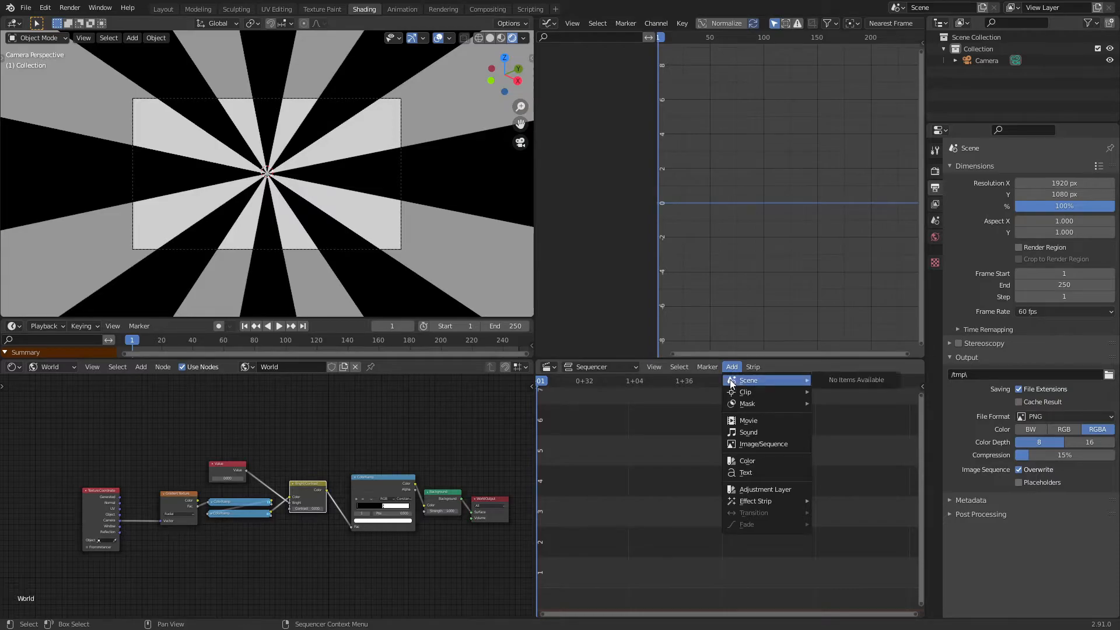
{"action": "left_click", "coordinate": [749, 432]}
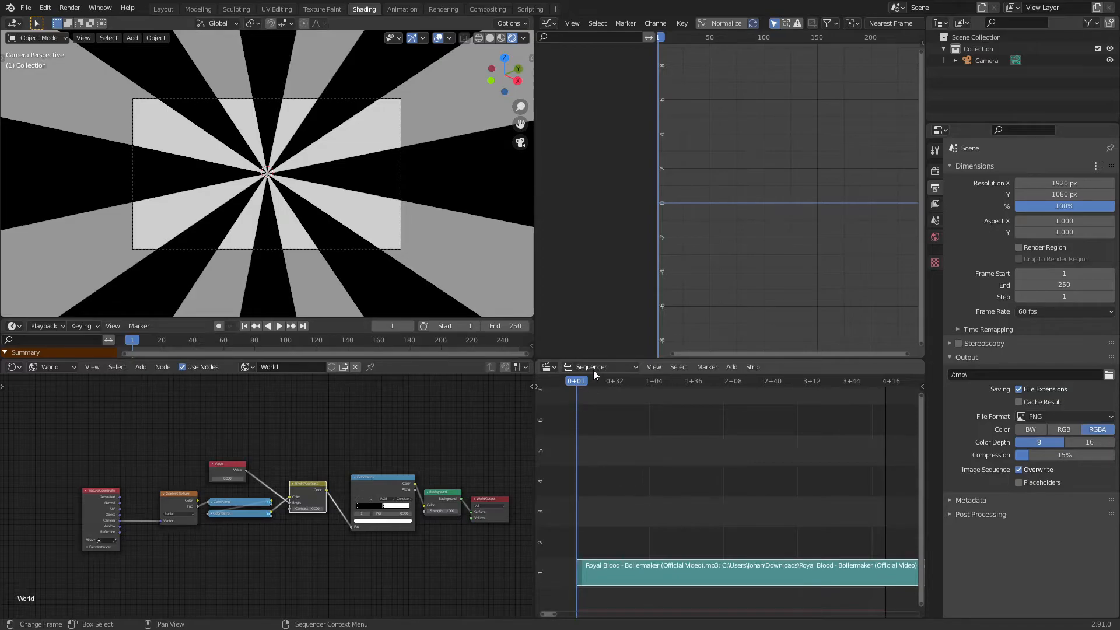
{"action": "left_click", "coordinate": [279, 326]}
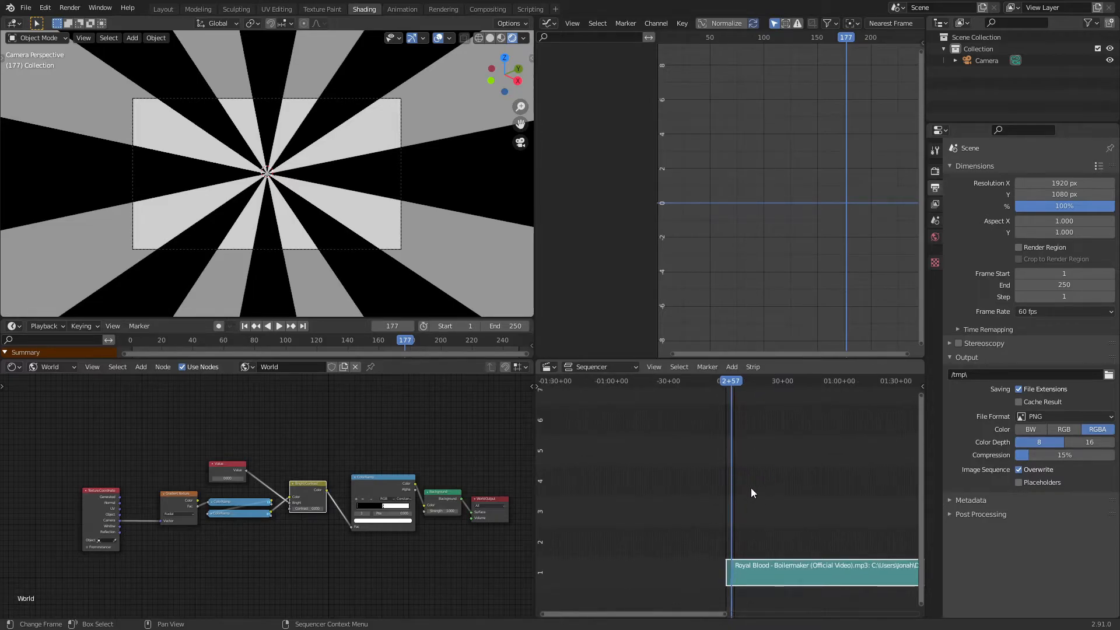
Scrub to the end of the sound strip and read its frame number
{"action": "scroll", "scroll_direction": "right", "scroll_amount": 3}
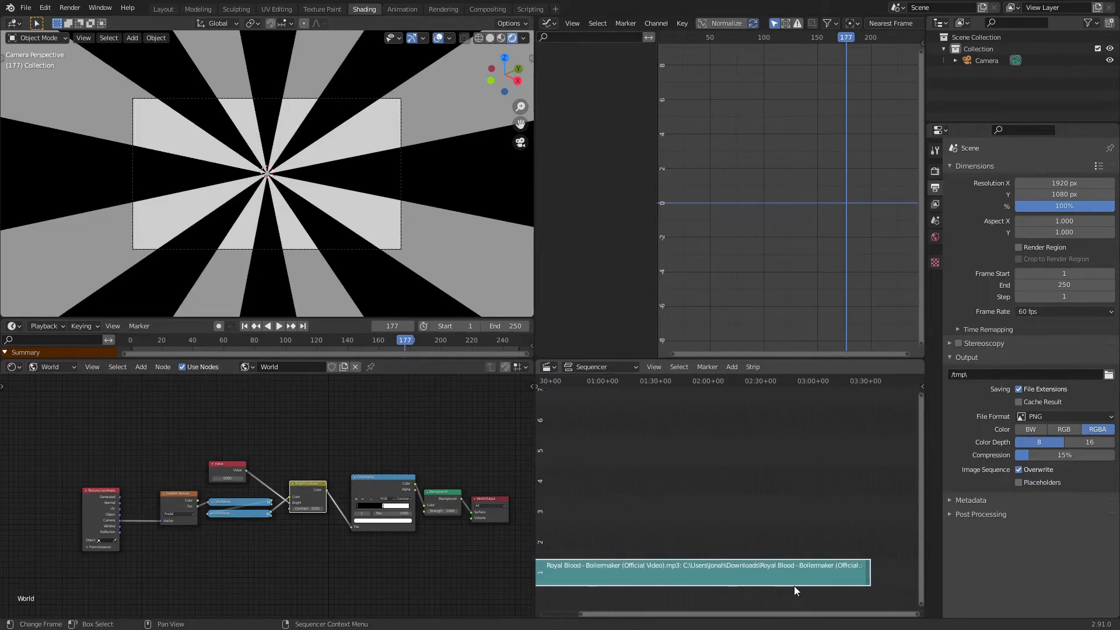
{"action": "scroll", "scroll_direction": "right", "scroll_amount": 3}
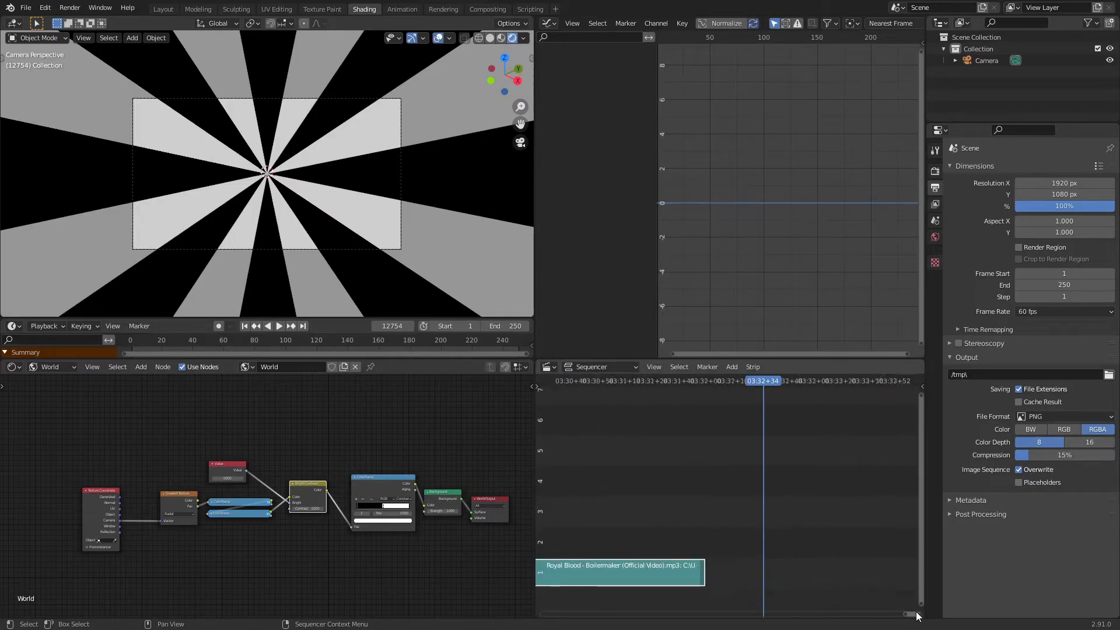
{"action": "left_click", "coordinate": [279, 326]}
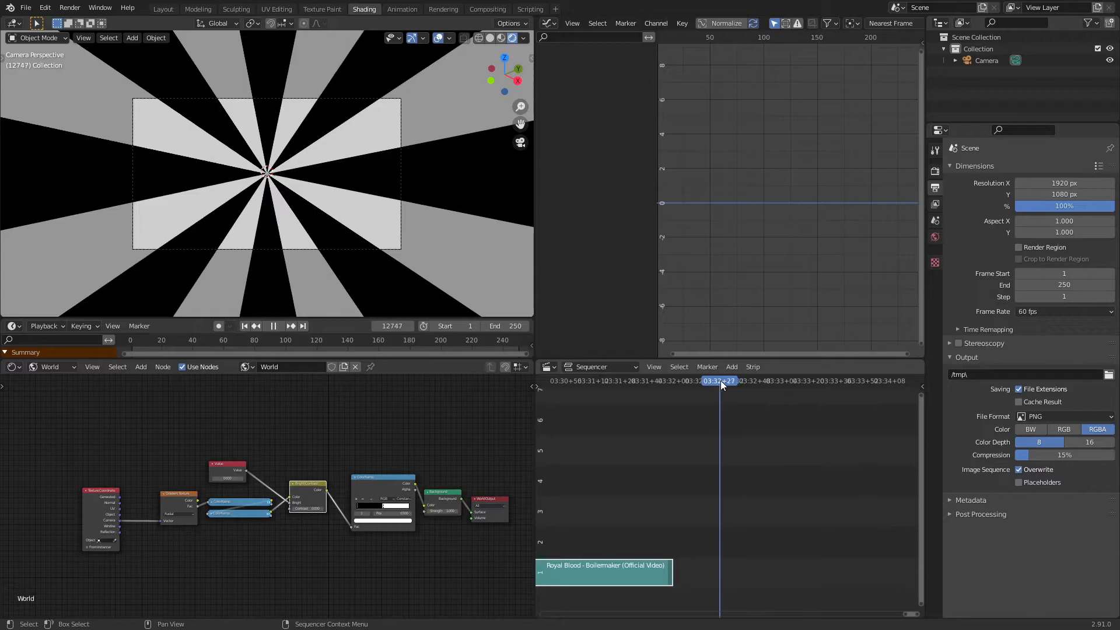
{"action": "left_click", "coordinate": [685, 380]}
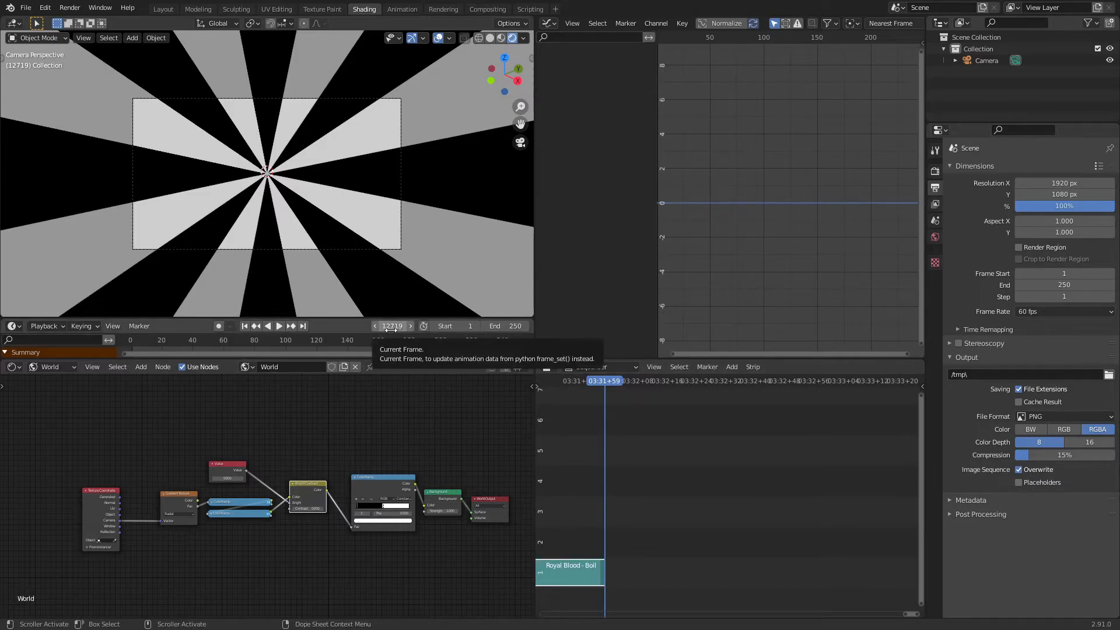
{"action": "left_click", "coordinate": [502, 325]}
{"action": "type", "text": "12719"}
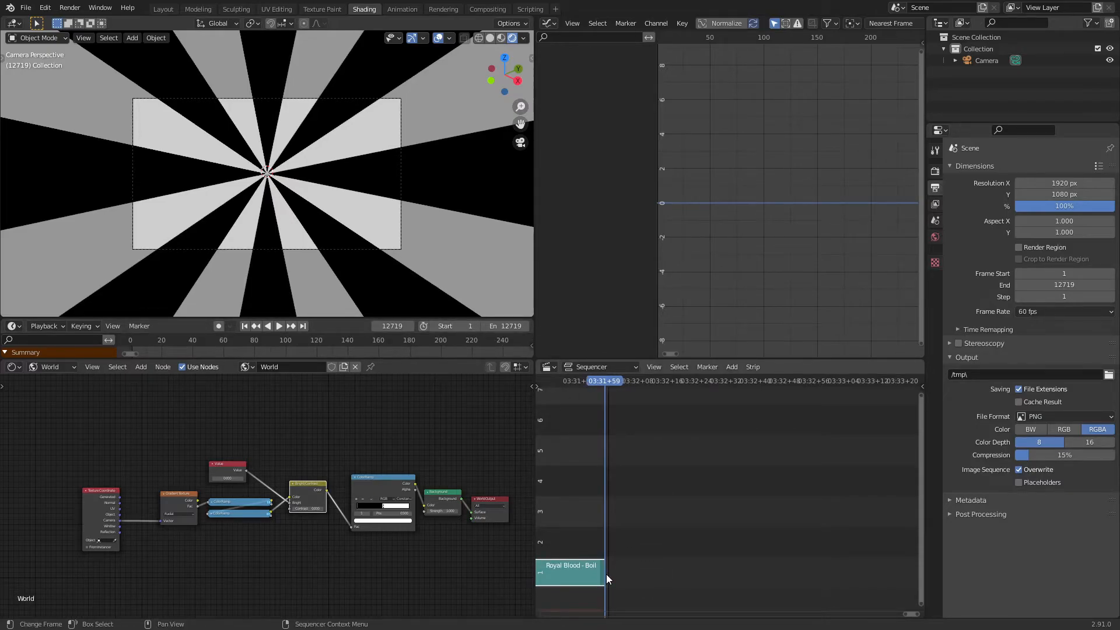
{"action": "mouse_move", "coordinate": [511, 327]}
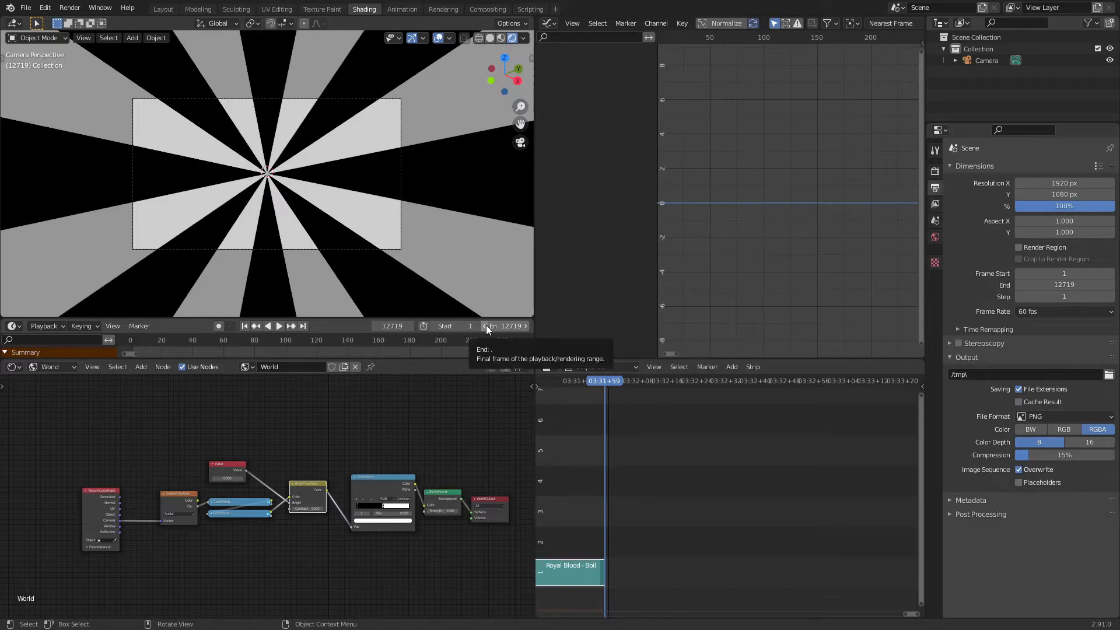
Set the scene's end frame to 12718 to match the song
{"action": "left_click", "coordinate": [486, 326]}
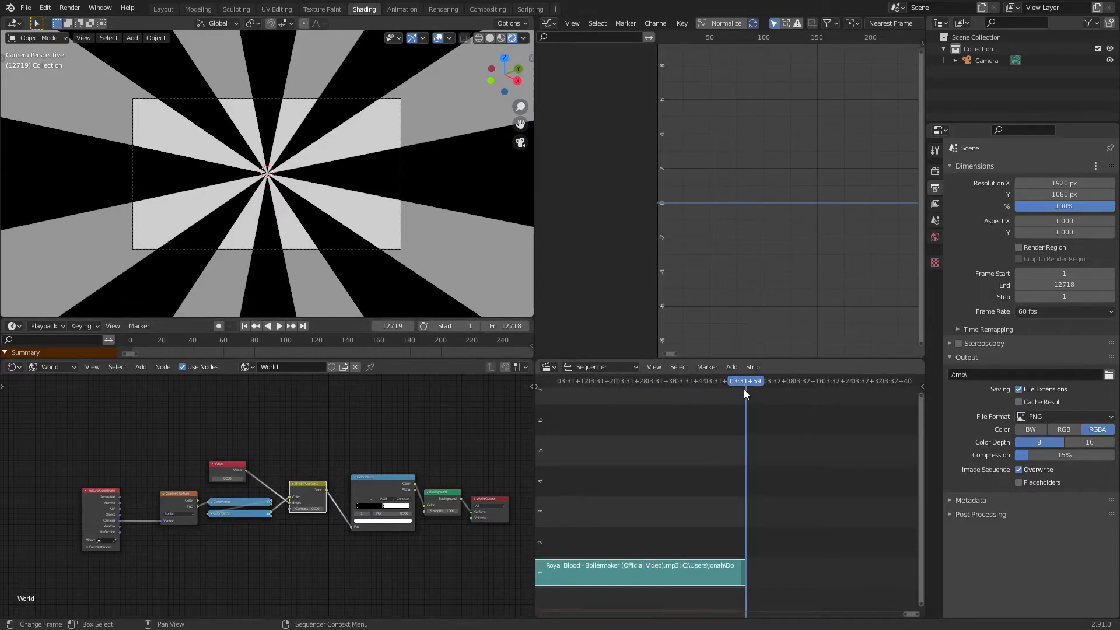
{"action": "left_click", "coordinate": [279, 325]}
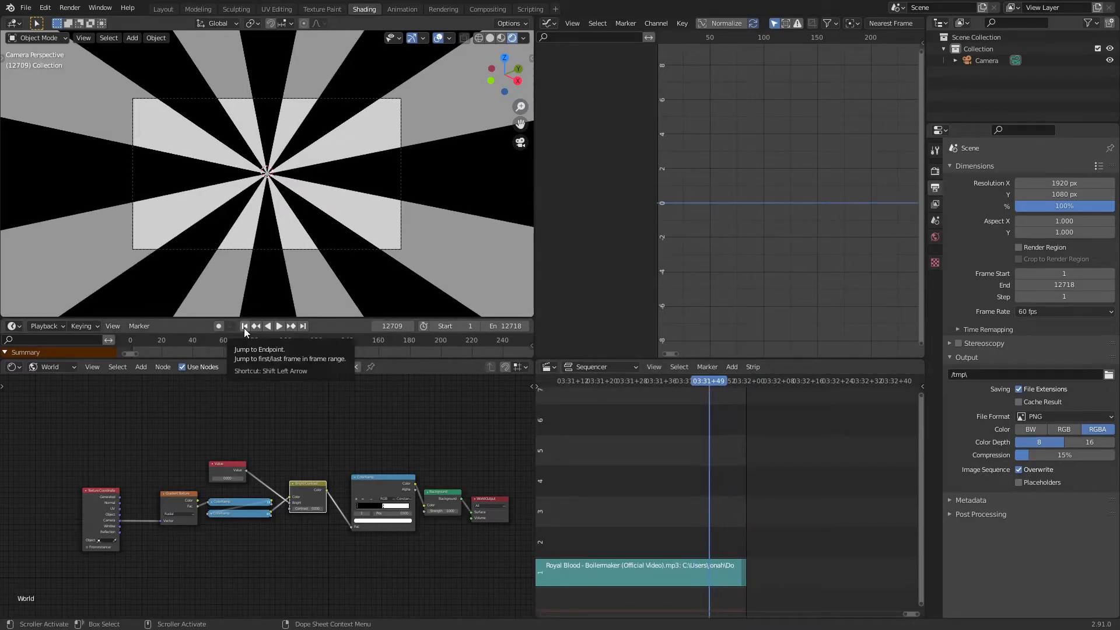
Keyframe the Value node at frame 1 and bake the mp3's sound to its F-curve
{"action": "left_click", "coordinate": [243, 326]}
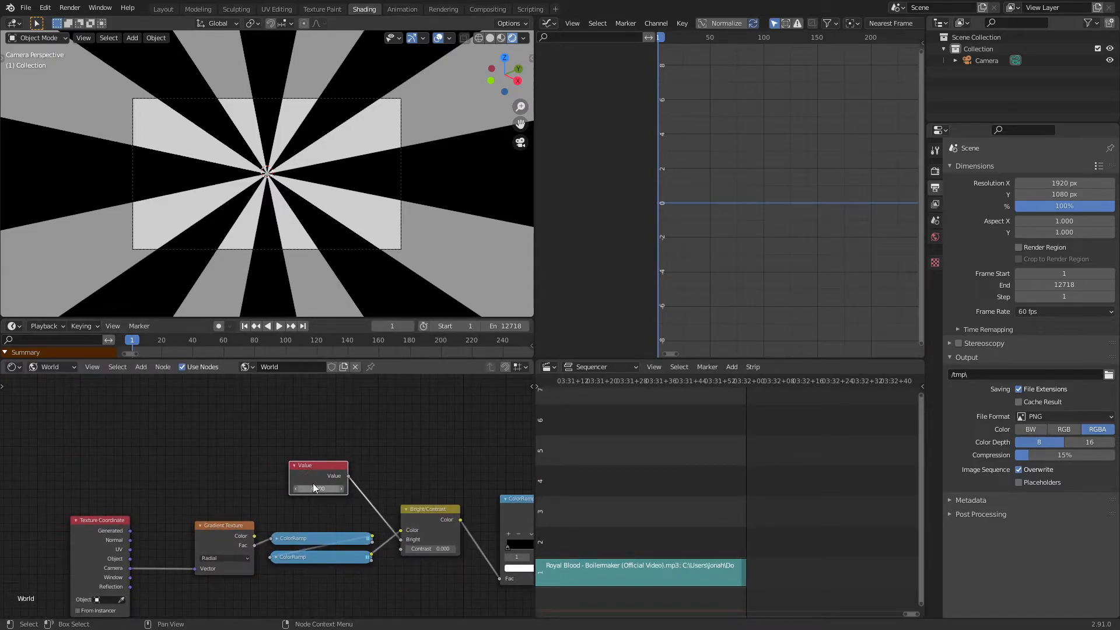
{"action": "mouse_move", "coordinate": [317, 489]}
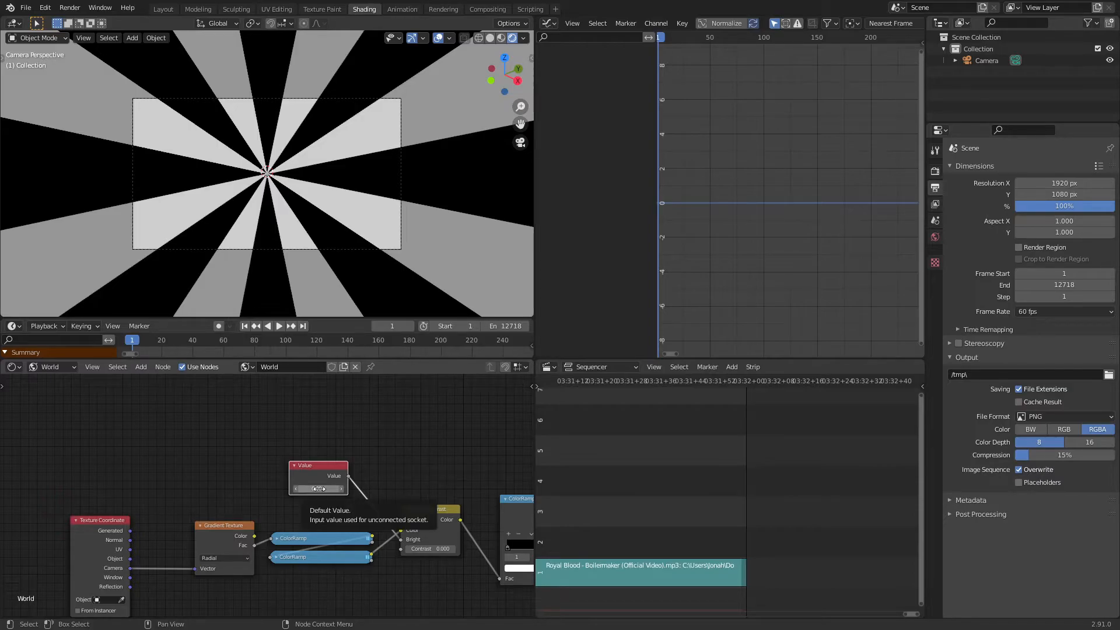
{"action": "left_click", "coordinate": [680, 23]}
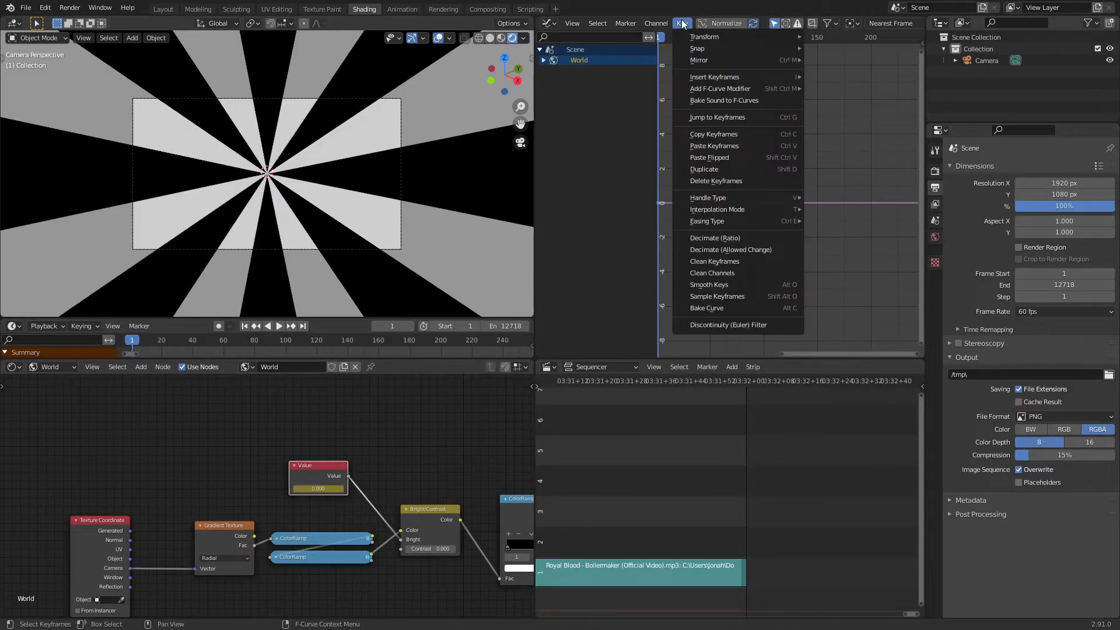
{"action": "mouse_move", "coordinate": [715, 59]}
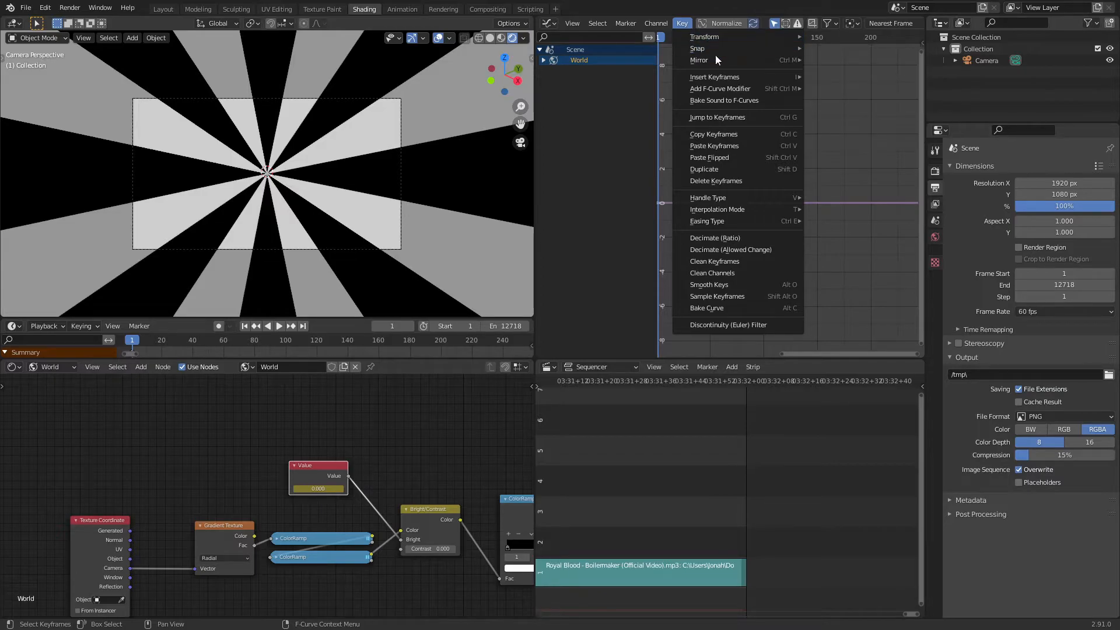
{"action": "mouse_move", "coordinate": [743, 100]}
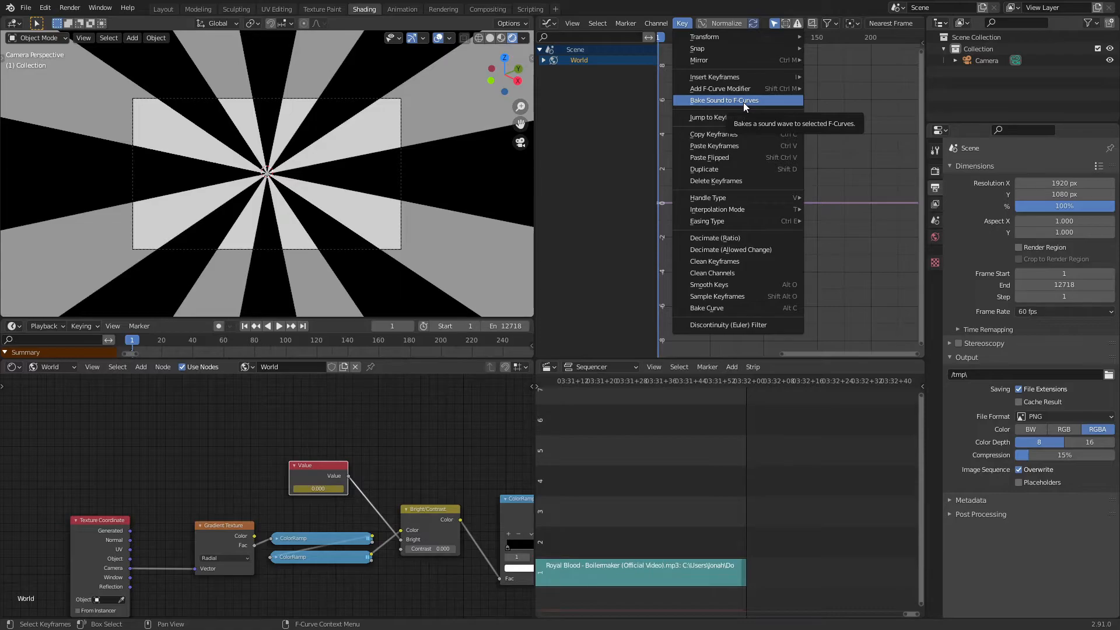
{"action": "left_click", "coordinate": [723, 101]}
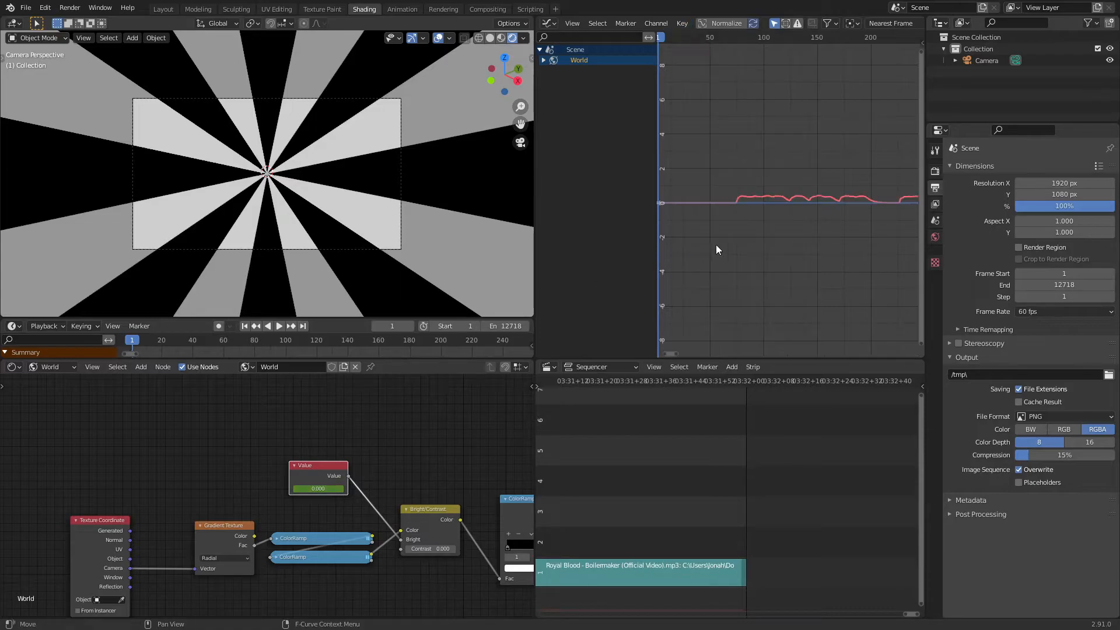
{"action": "mouse_move", "coordinate": [734, 246]}
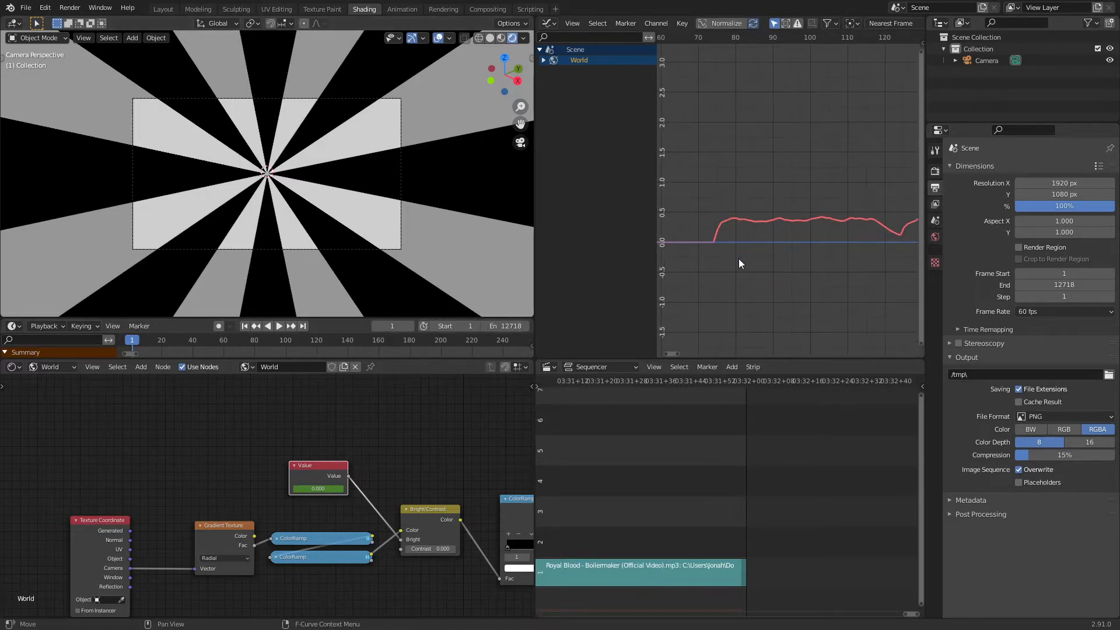
{"action": "left_click", "coordinate": [279, 325]}
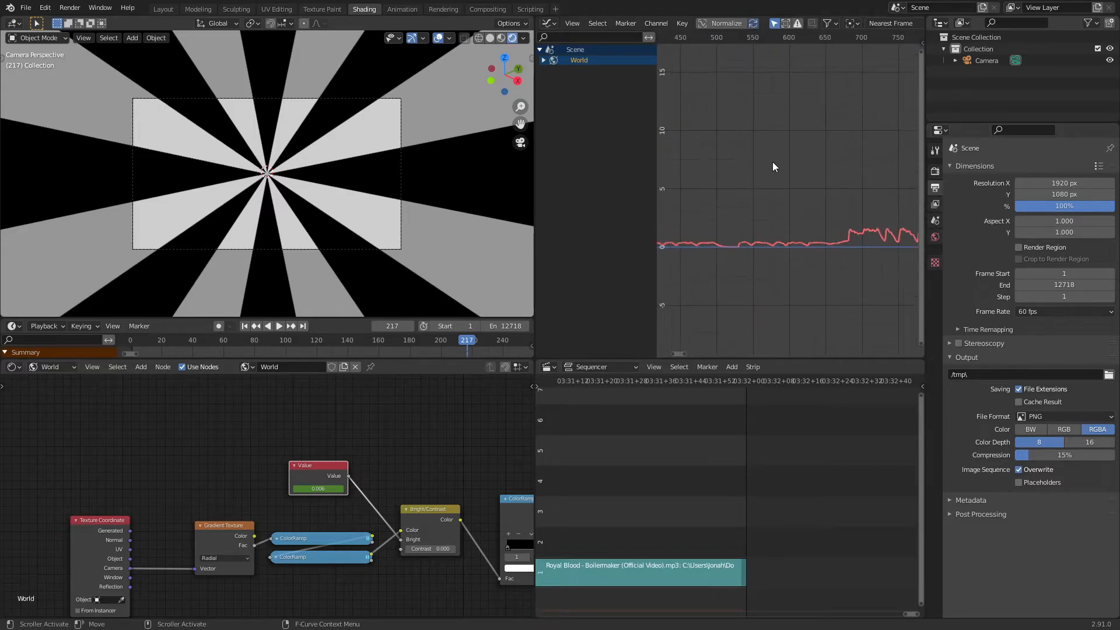
{"action": "left_click", "coordinate": [278, 326]}
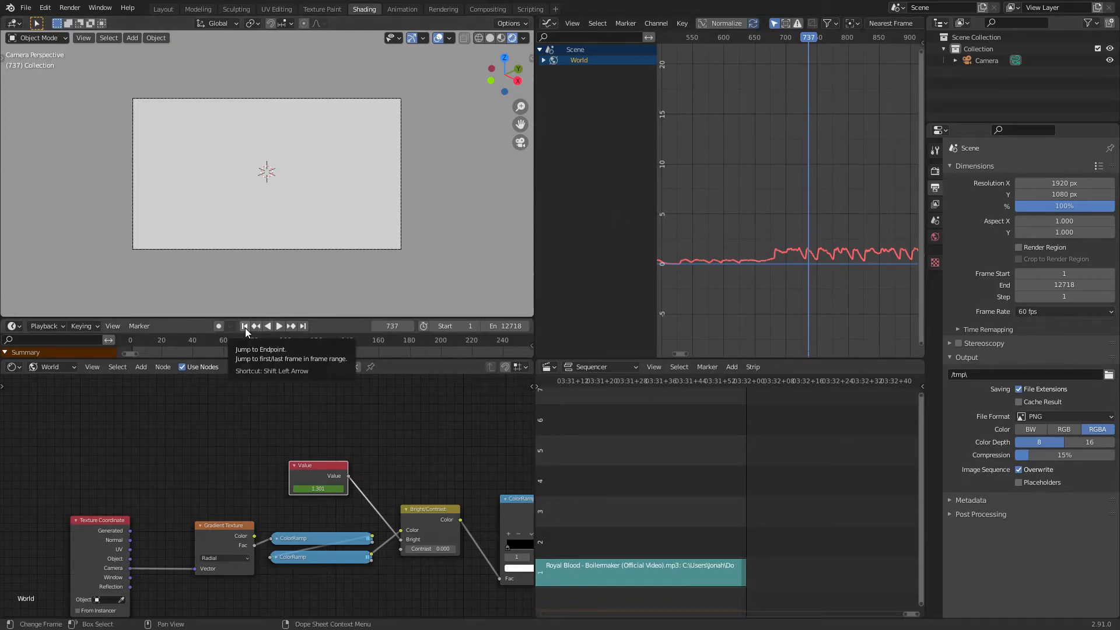
{"action": "left_click", "coordinate": [244, 326]}
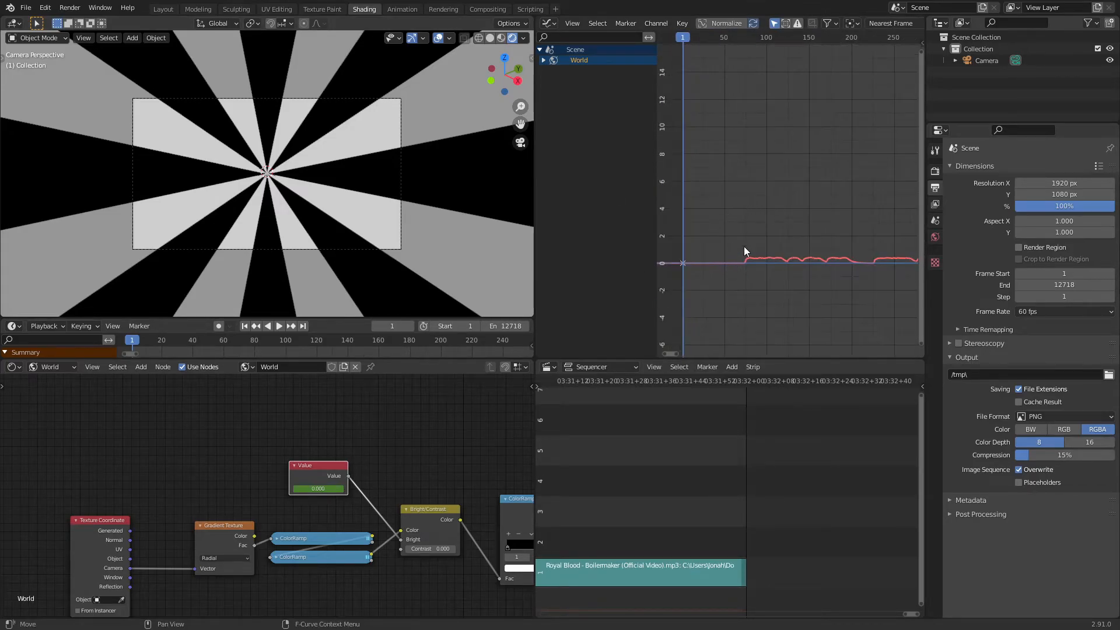
Step to frame 73 where the sound curve begins rising and set Frame Start to 73
{"action": "left_click", "coordinate": [279, 326]}
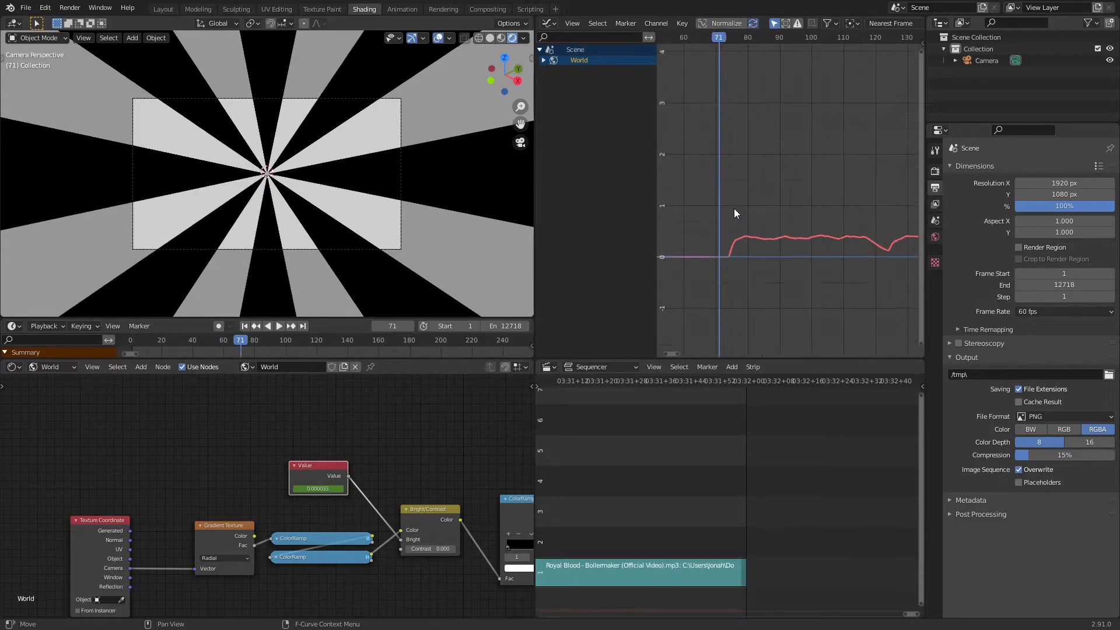
{"action": "left_click", "coordinate": [279, 326]}
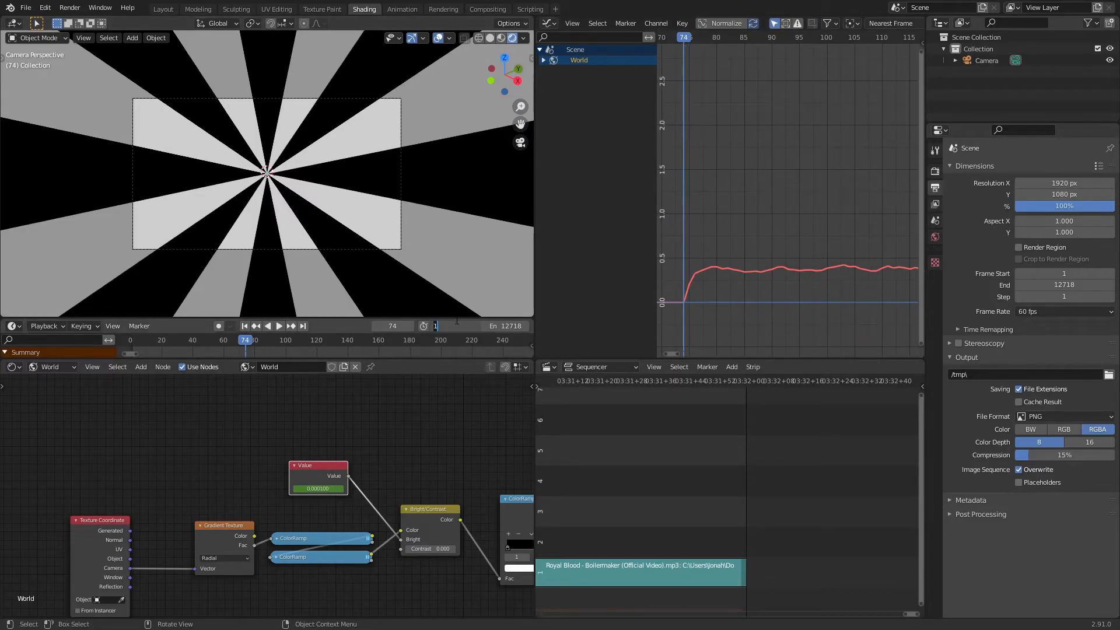
{"action": "left_click", "coordinate": [454, 325]}
{"action": "type", "text": "73"}
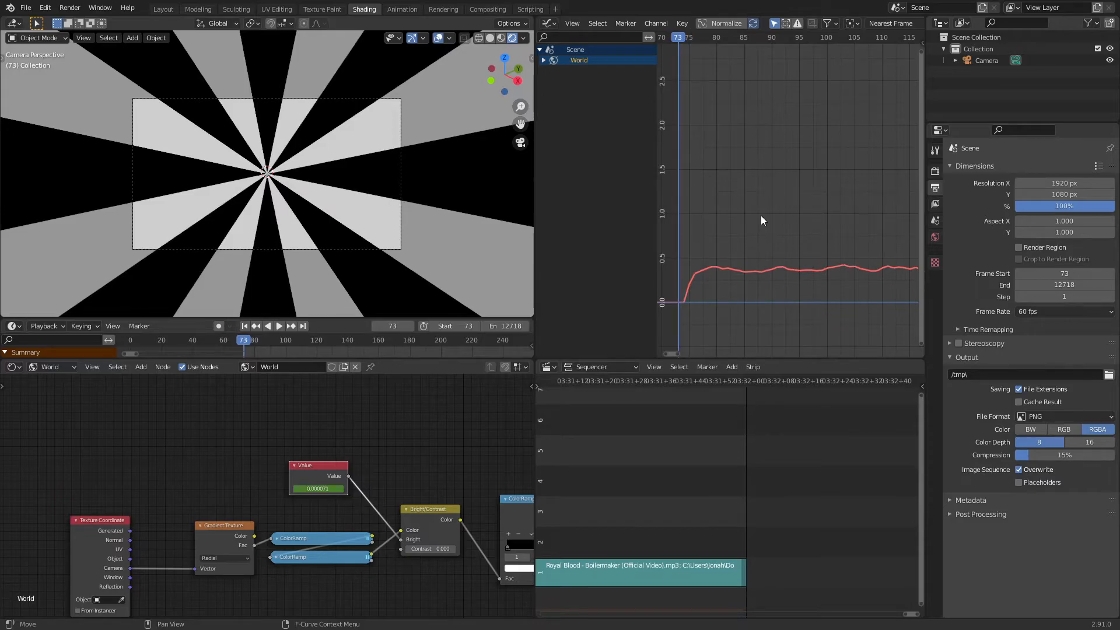
Preview later frames by playing the animation, then stop and return to frame 73
{"action": "left_click", "coordinate": [279, 325]}
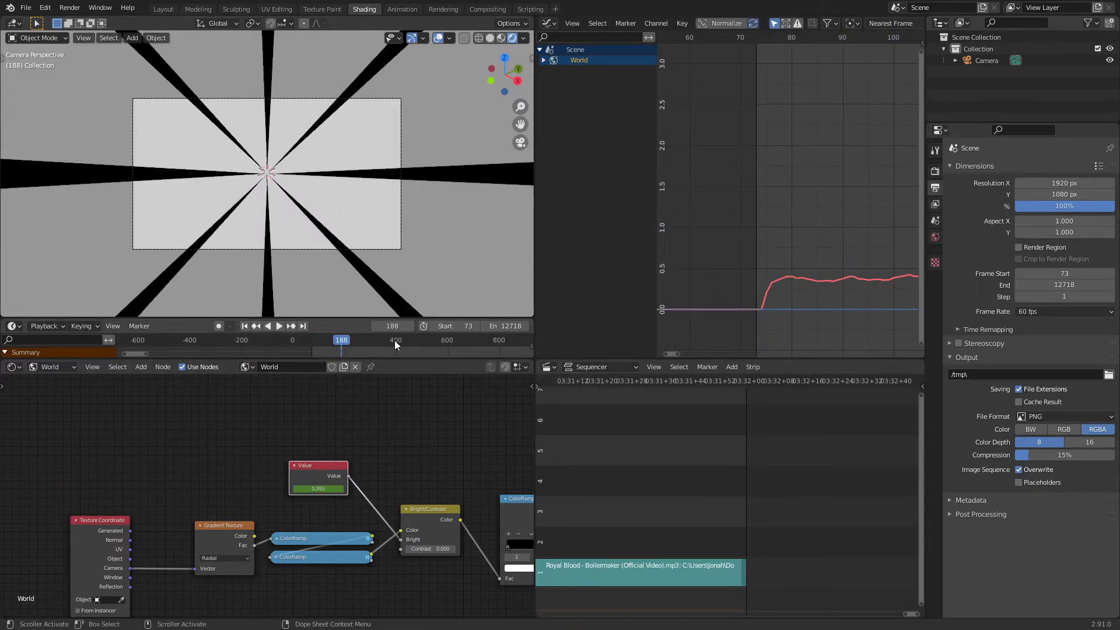
{"action": "left_click", "coordinate": [278, 326]}
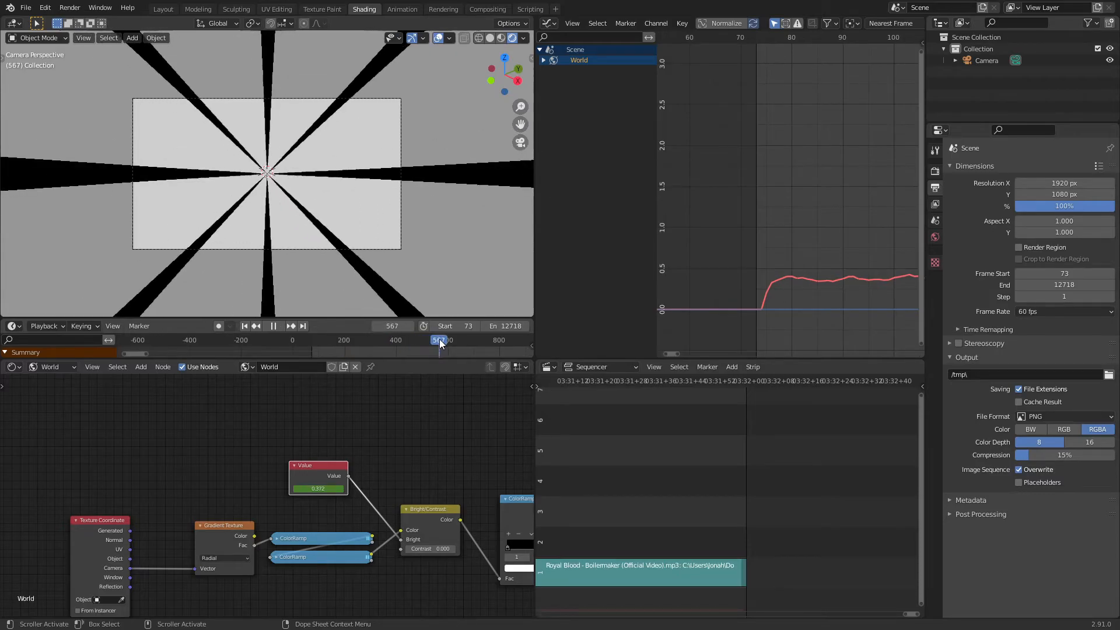
{"action": "left_click", "coordinate": [443, 340]}
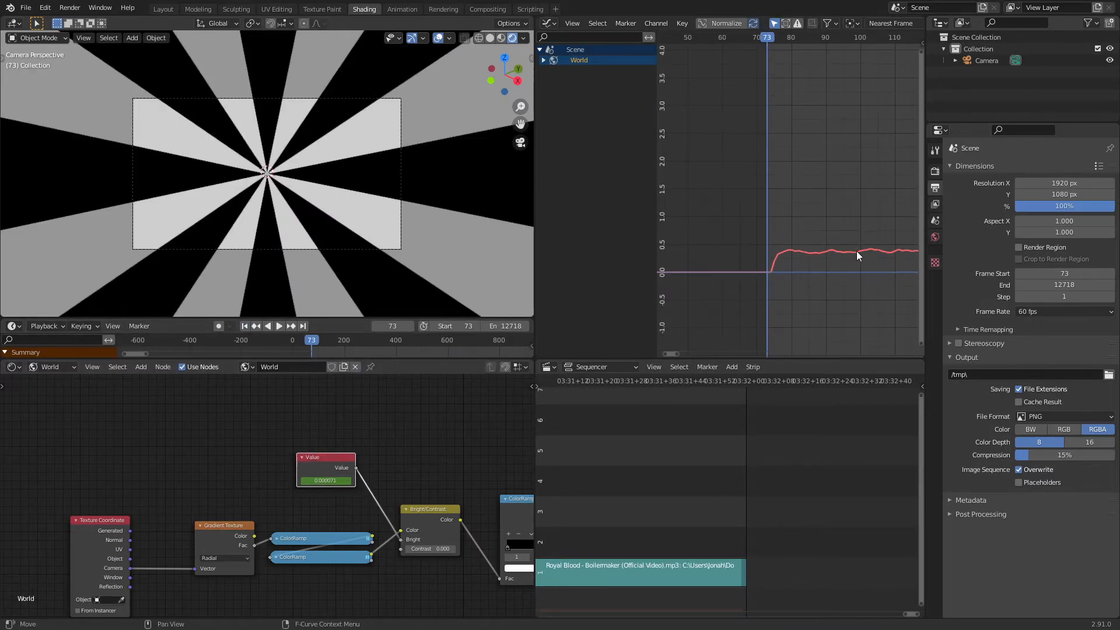
{"action": "mouse_move", "coordinate": [833, 163]}
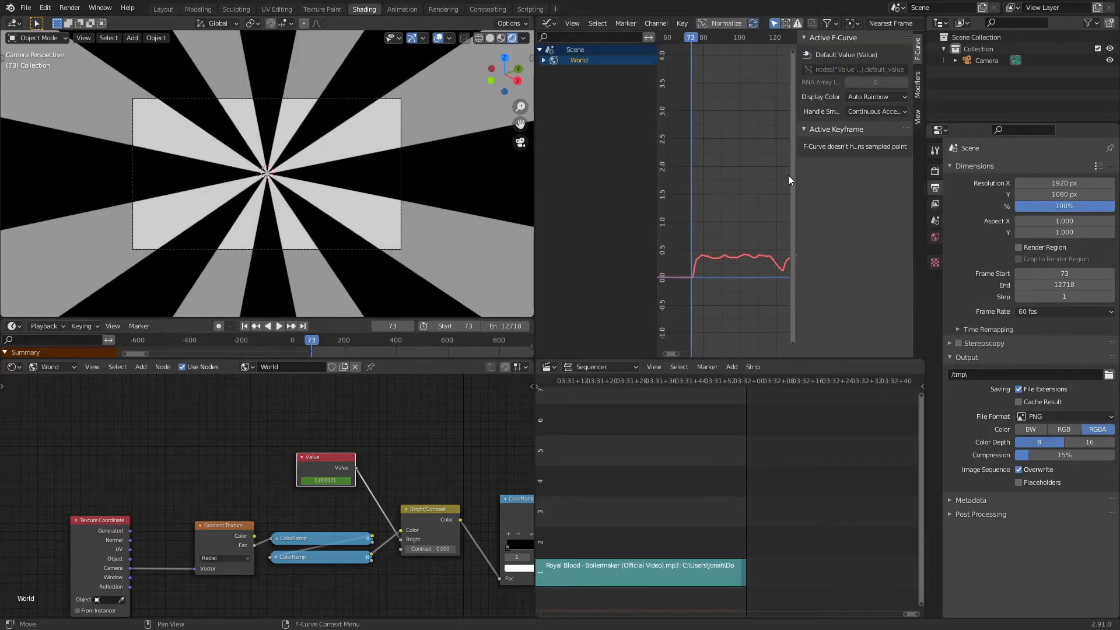
{"action": "mouse_move", "coordinate": [921, 91]}
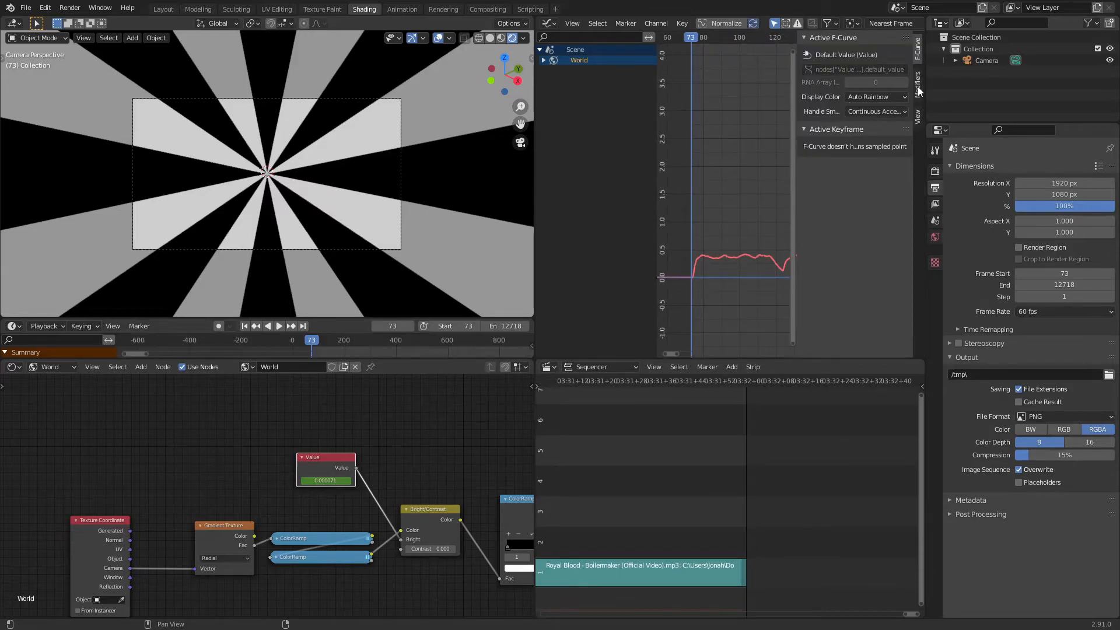
Add an Envelope modifier to the baked sound curve with a control point at frame 73
{"action": "left_click", "coordinate": [918, 77]}
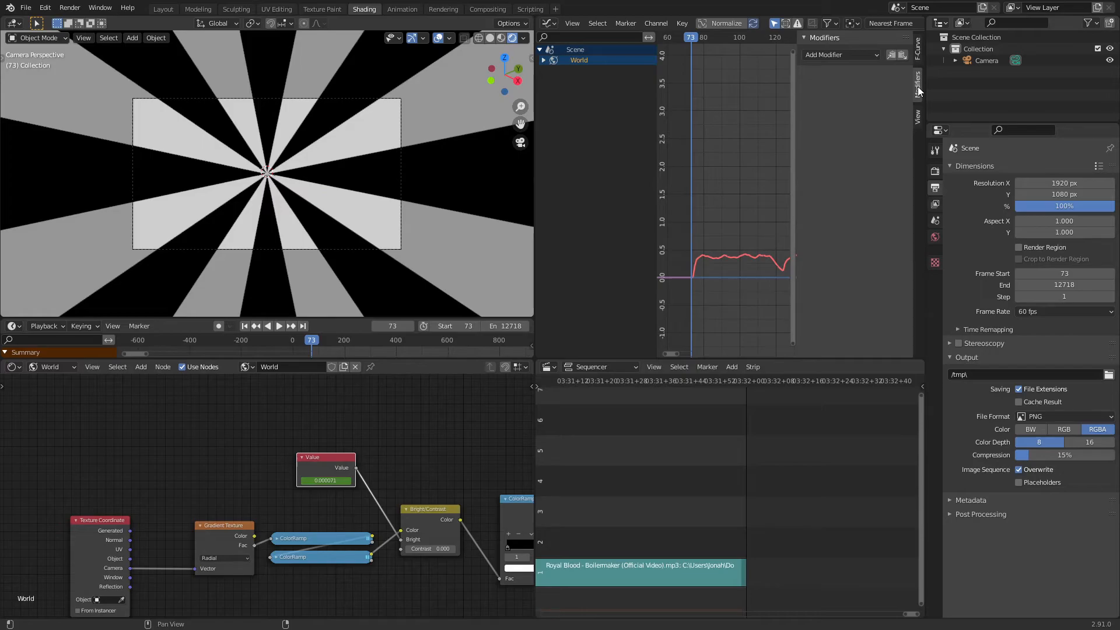
{"action": "left_click", "coordinate": [842, 55]}
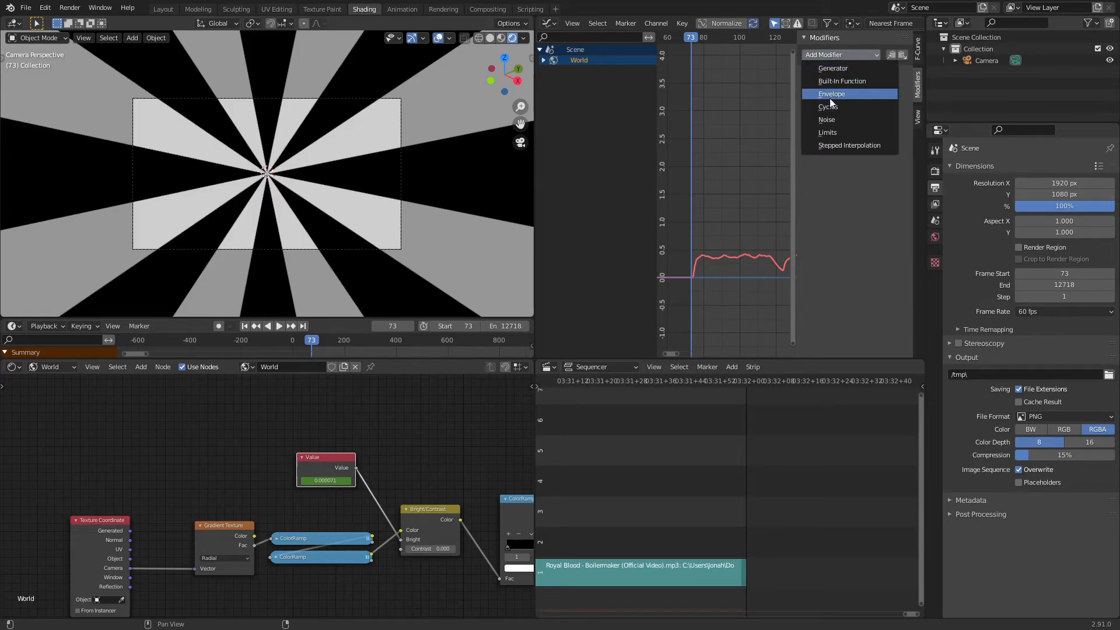
{"action": "left_click", "coordinate": [831, 93]}
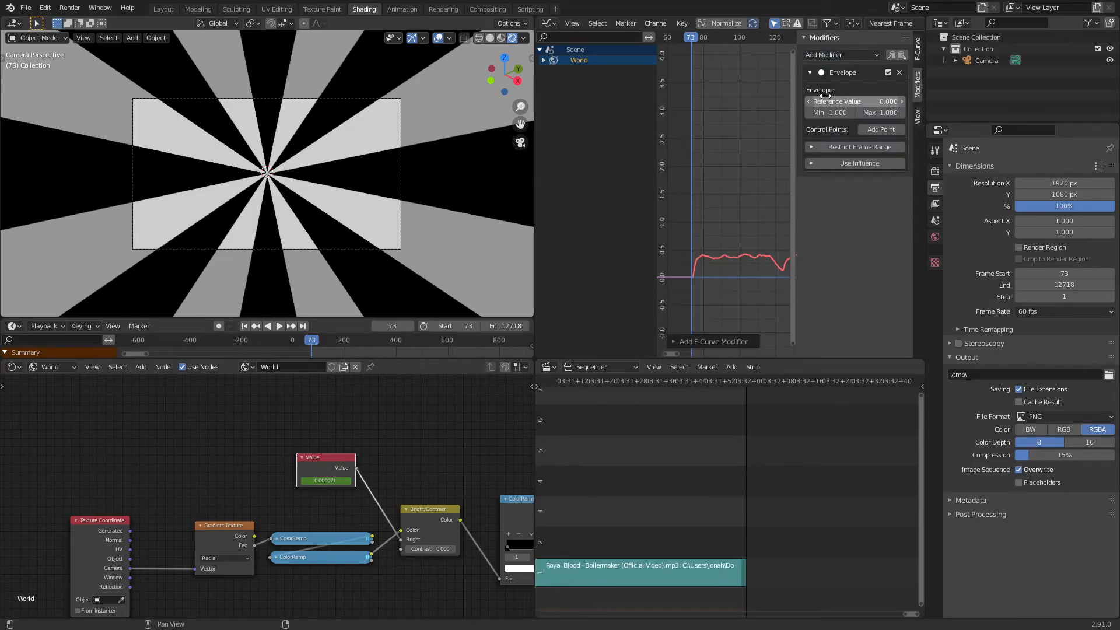
{"action": "mouse_move", "coordinate": [880, 129]}
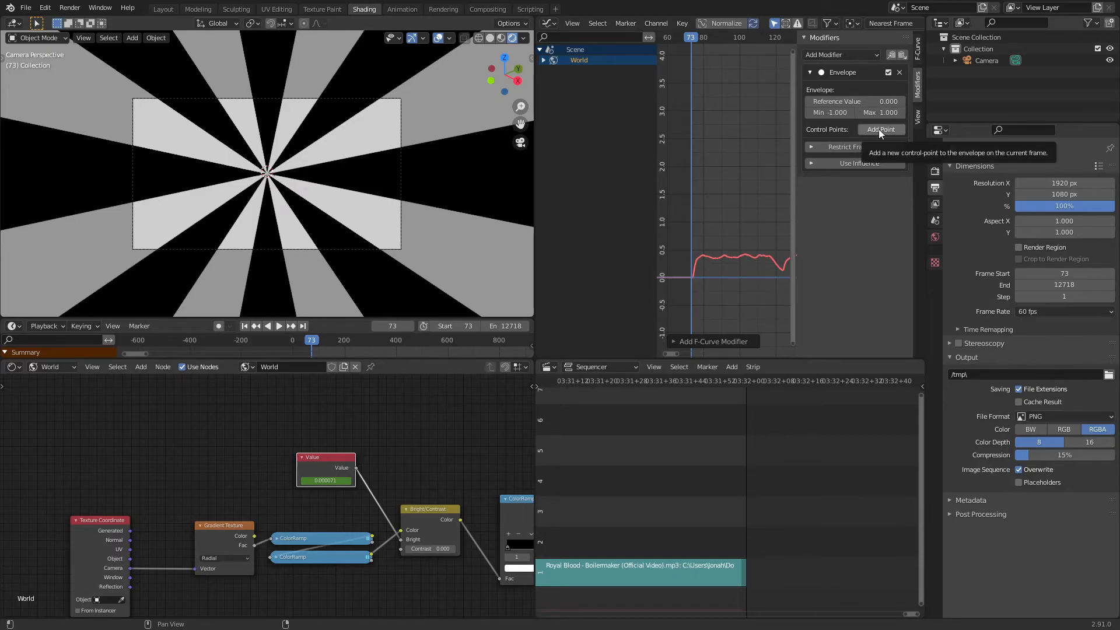
{"action": "left_click", "coordinate": [881, 129]}
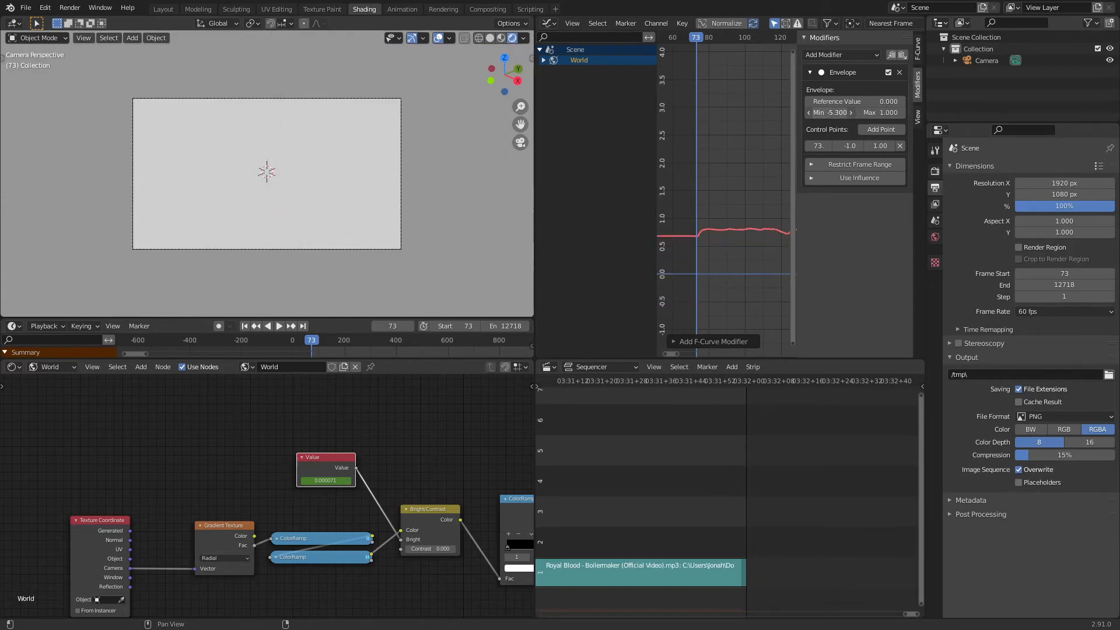
Set the envelope reference to 3.870 and minimum to 7.100, checking the effect around frame 720
{"action": "left_click", "coordinate": [830, 113]}
{"action": "type", "text": "-1.000"}
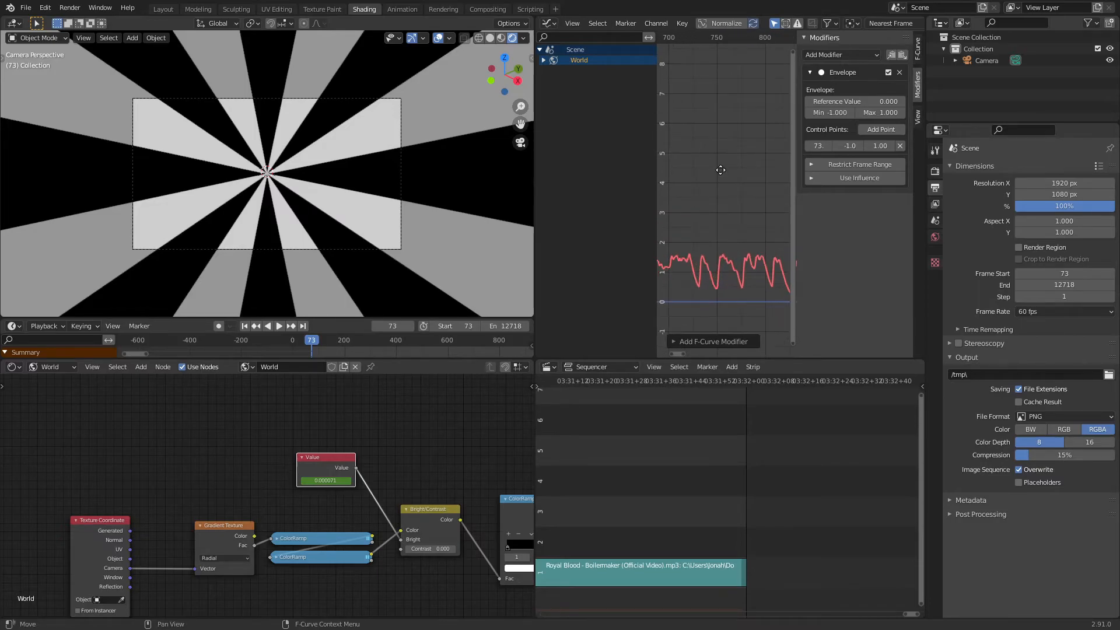
{"action": "left_click", "coordinate": [278, 326]}
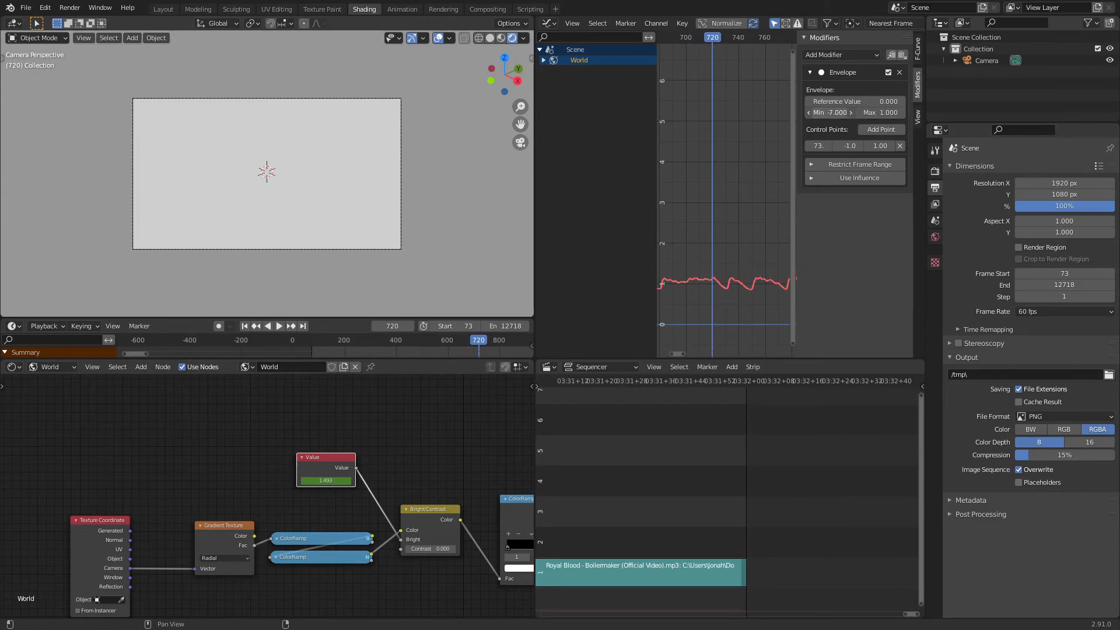
{"action": "left_click", "coordinate": [856, 100]}
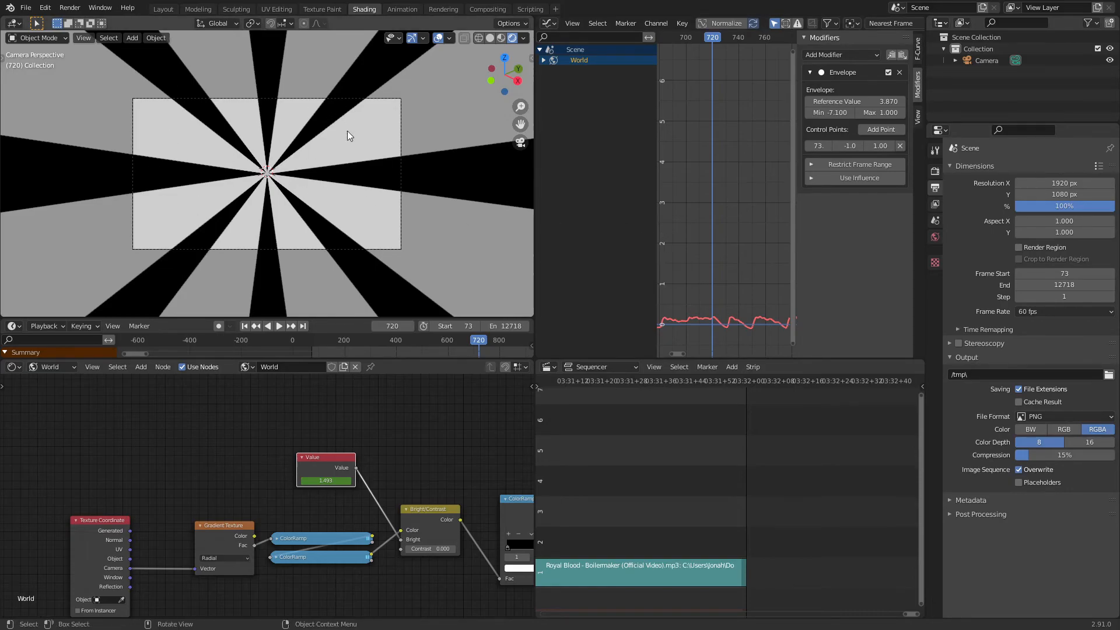
{"action": "mouse_move", "coordinate": [371, 136]}
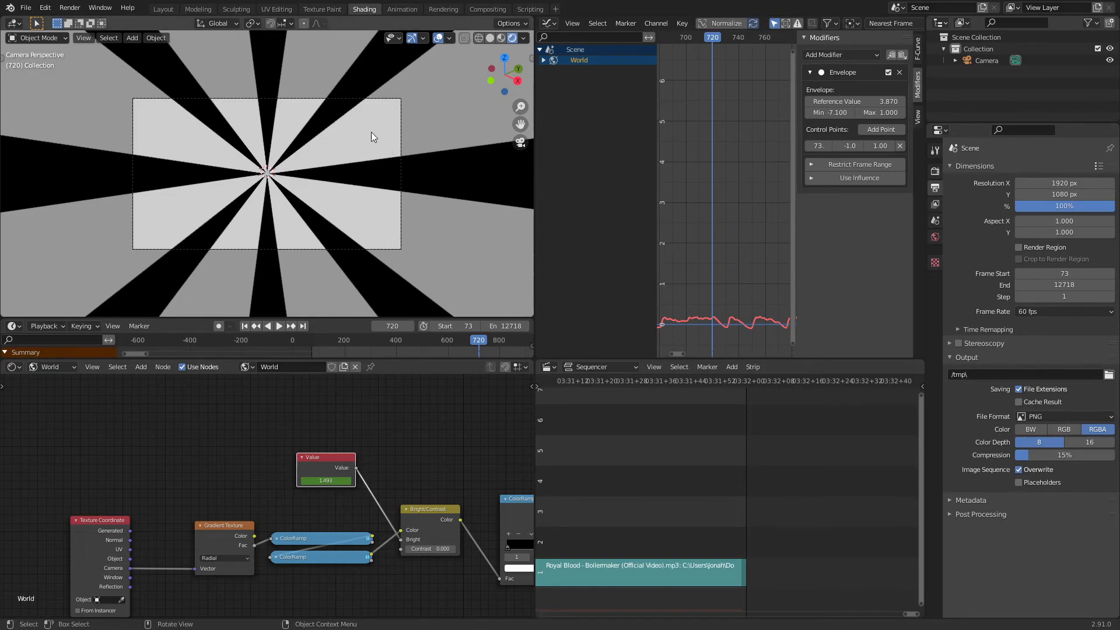
{"action": "mouse_move", "coordinate": [399, 180]}
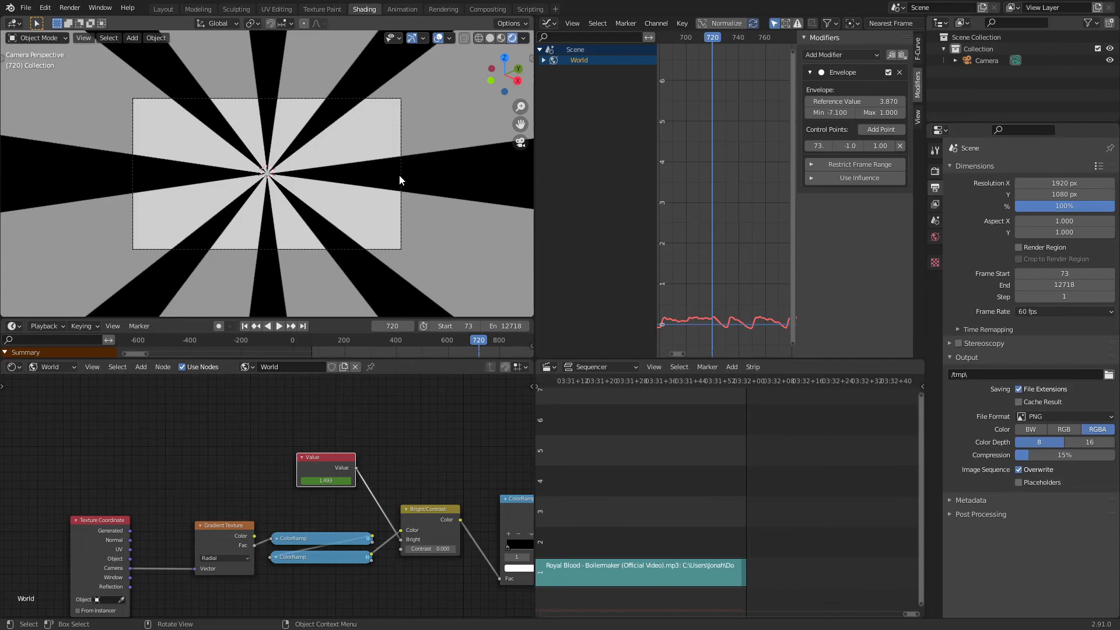
{"action": "left_click", "coordinate": [279, 326]}
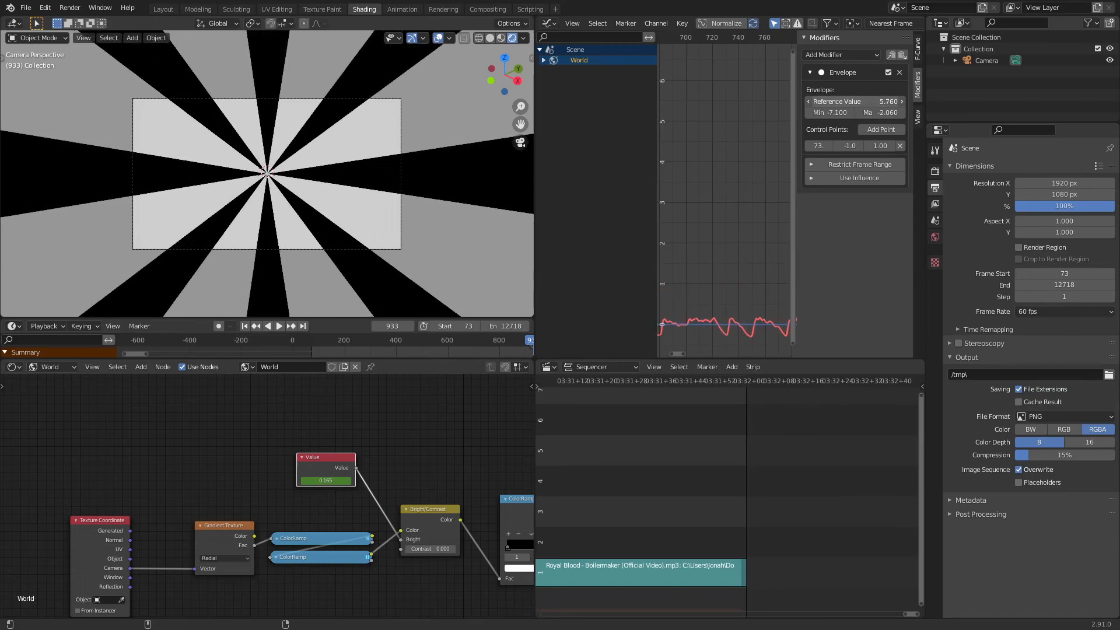
With reference 5.890 and maximum 2.060, play the sound-driven sunburst, then stop and rewind to frame 73
{"action": "left_click", "coordinate": [279, 325]}
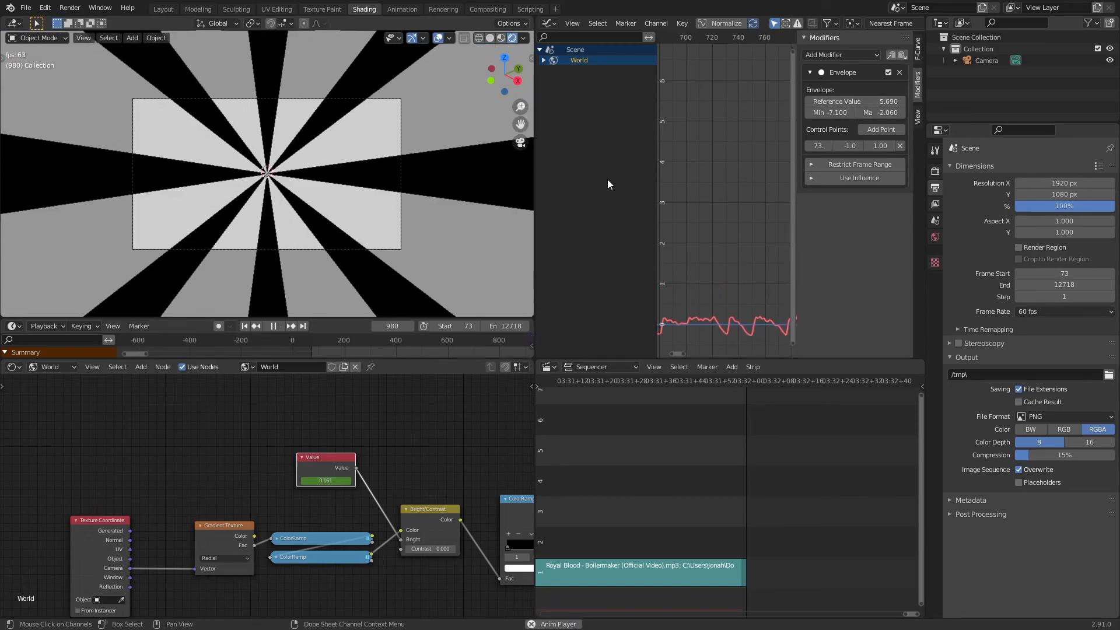
{"action": "left_click", "coordinate": [279, 326]}
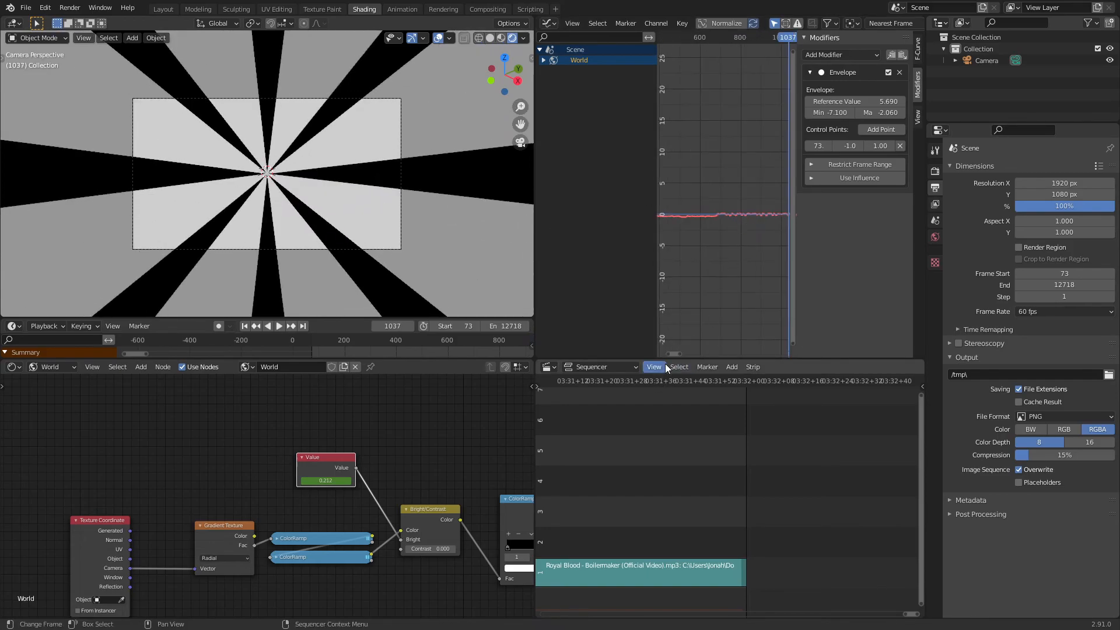
{"action": "left_click", "coordinate": [312, 339]}
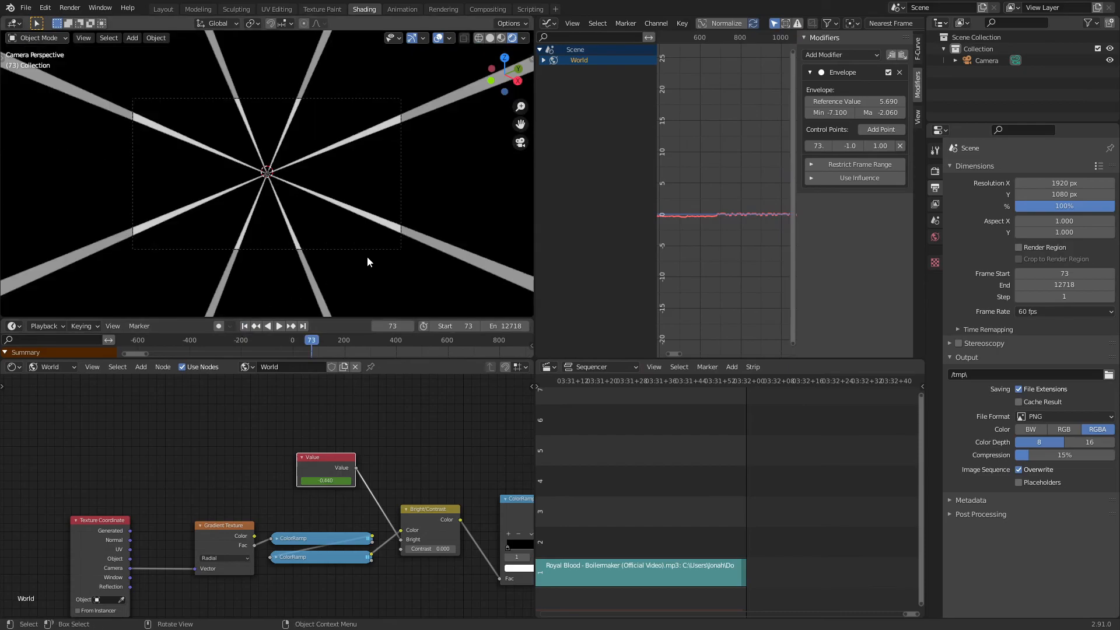
{"action": "left_click", "coordinate": [278, 326]}
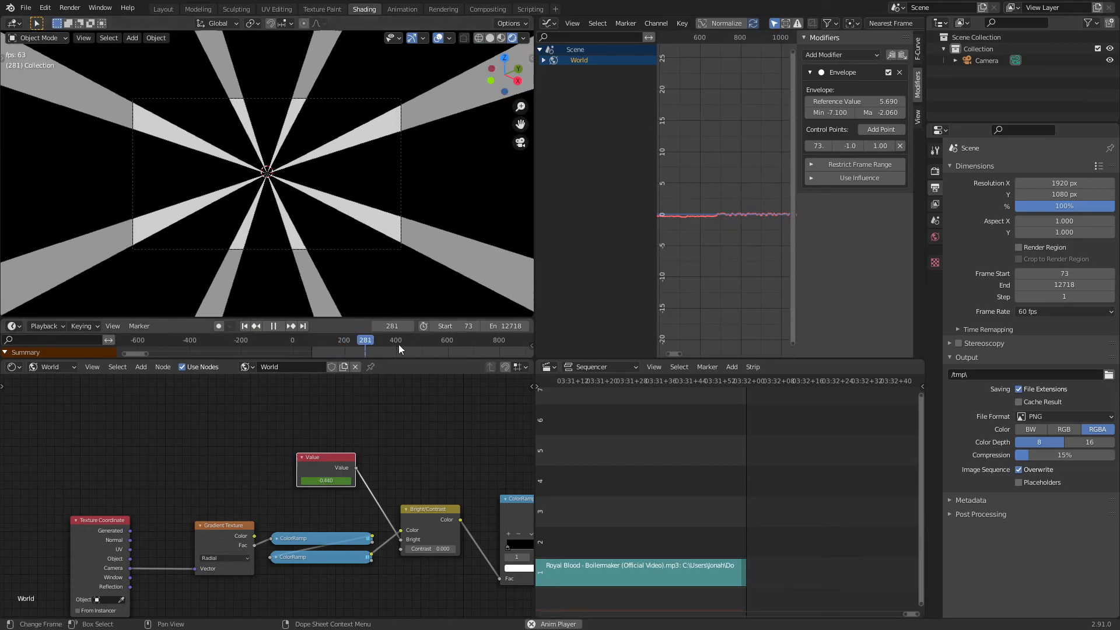
{"action": "left_click", "coordinate": [395, 340]}
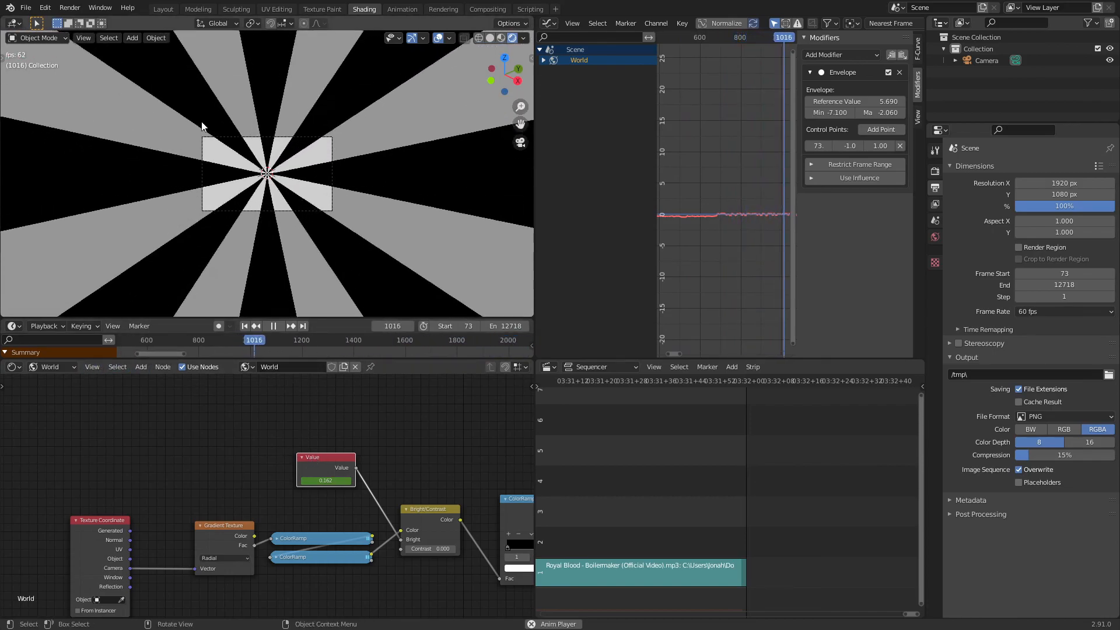
{"action": "left_click", "coordinate": [279, 325]}
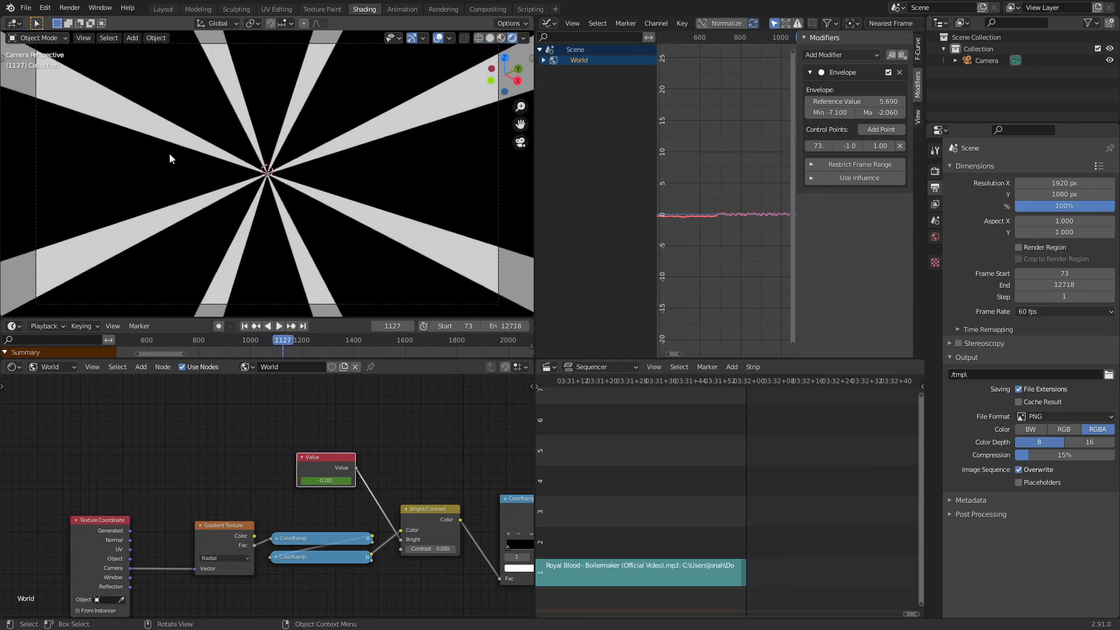